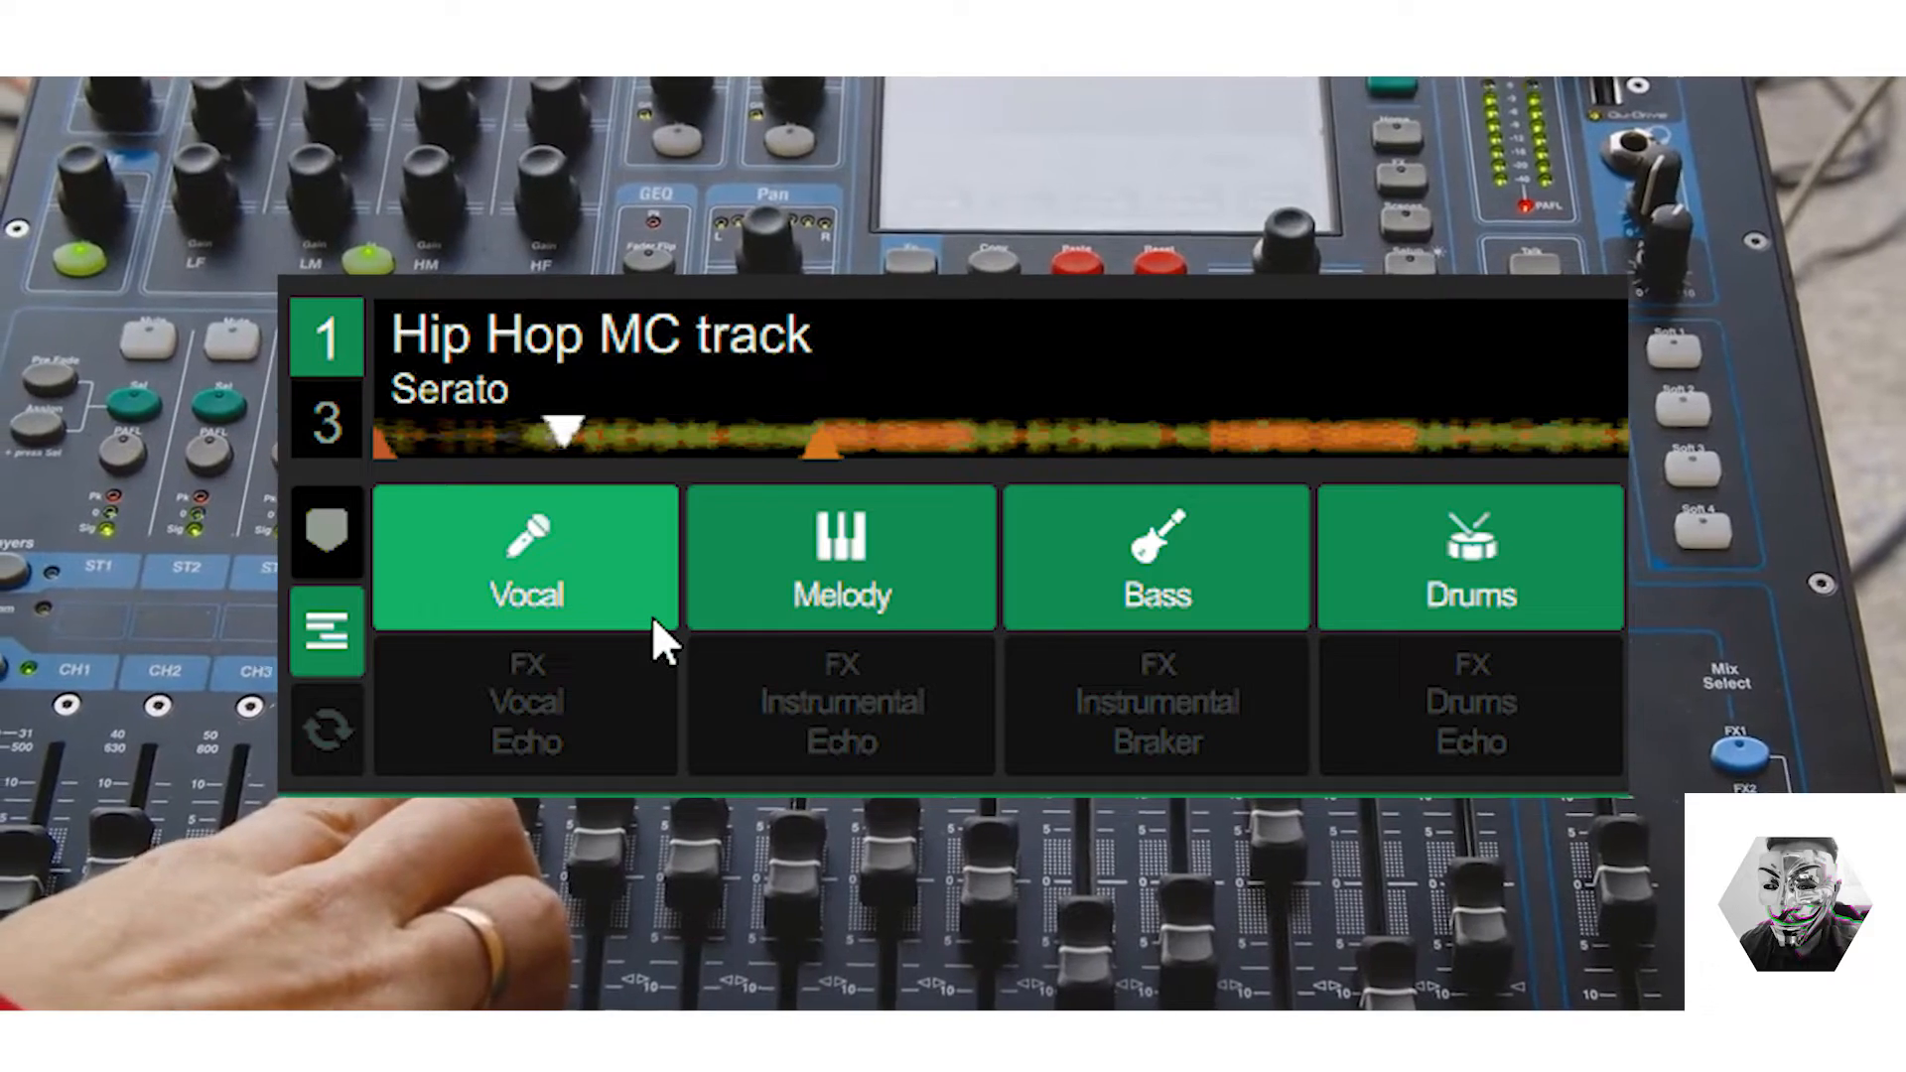
# Step: Show the About rekordbox window with version 6.7.4 and its licence notice
pyautogui.click(524, 556)
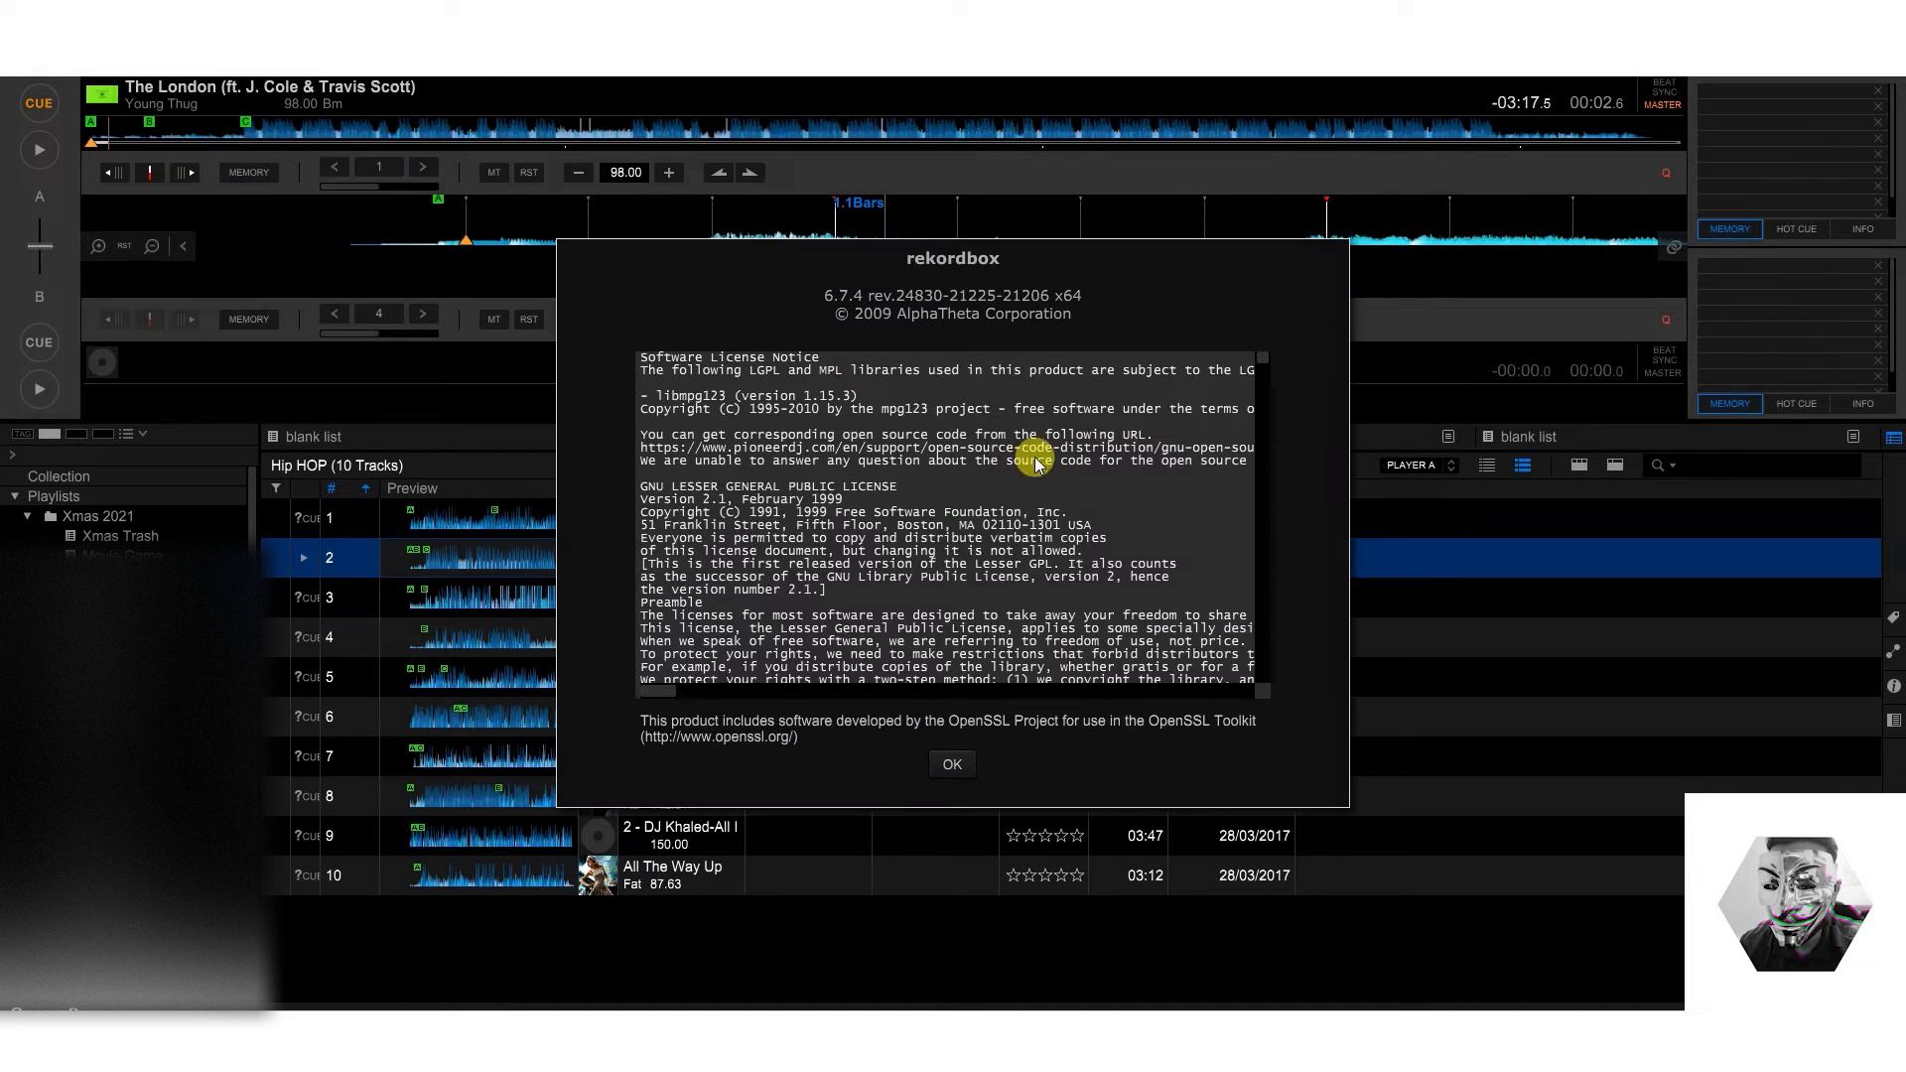
pyautogui.moveTo(1056, 760)
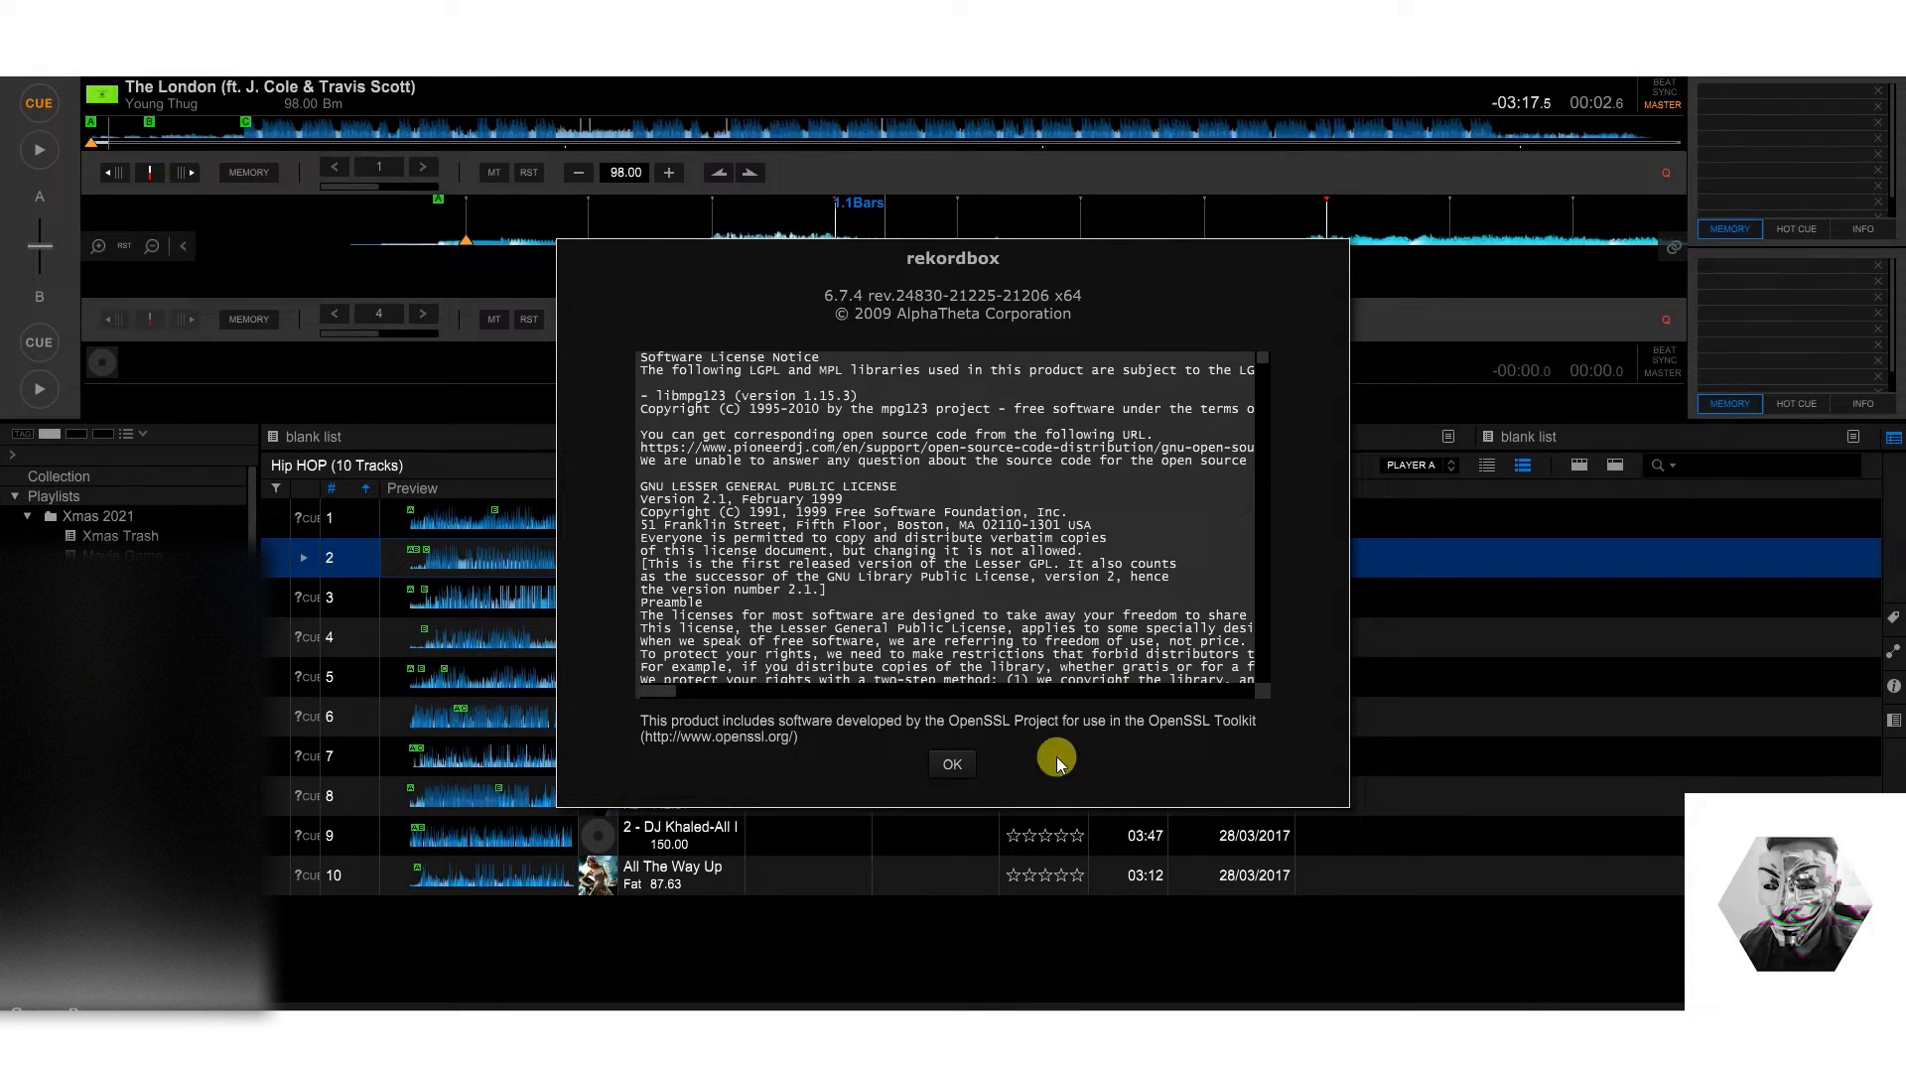
# Step: Close the About window with OK, returning to the Hip HOP playlist
pyautogui.click(951, 762)
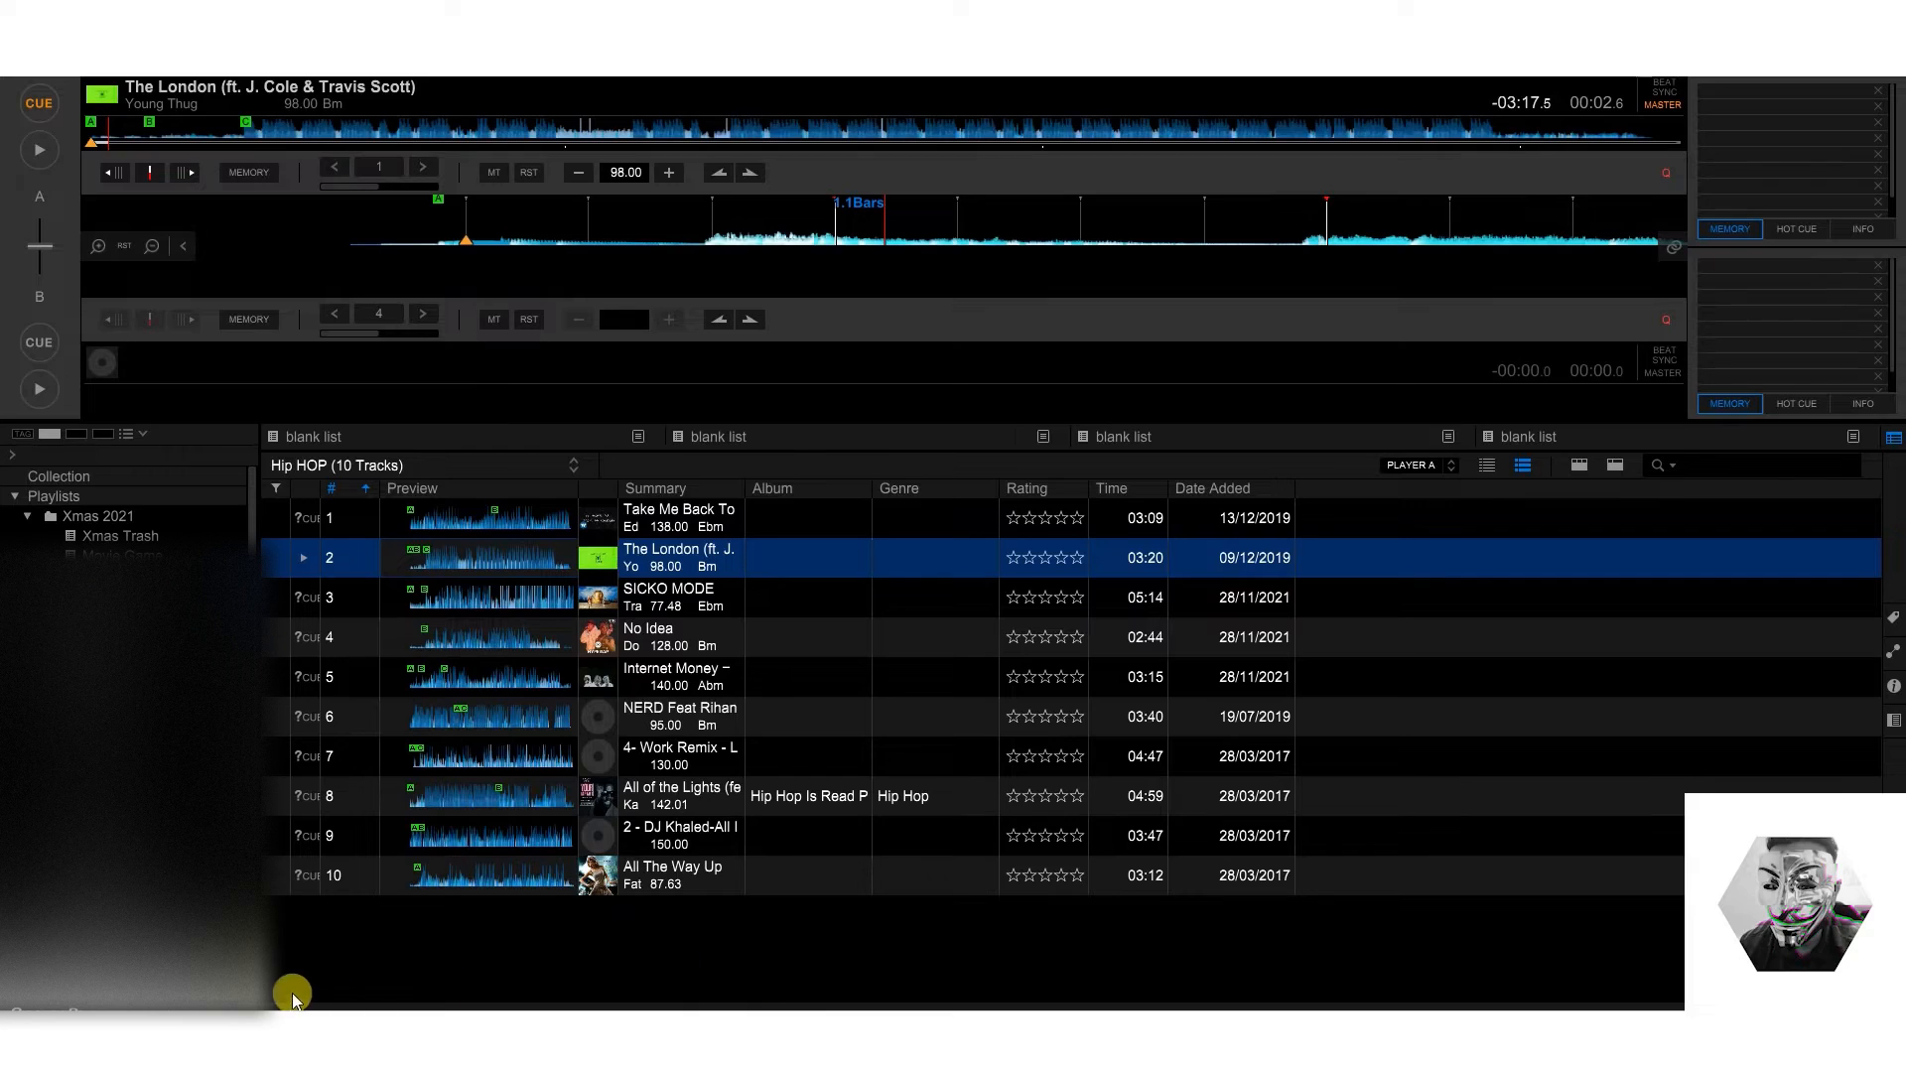
pyautogui.moveTo(1225, 907)
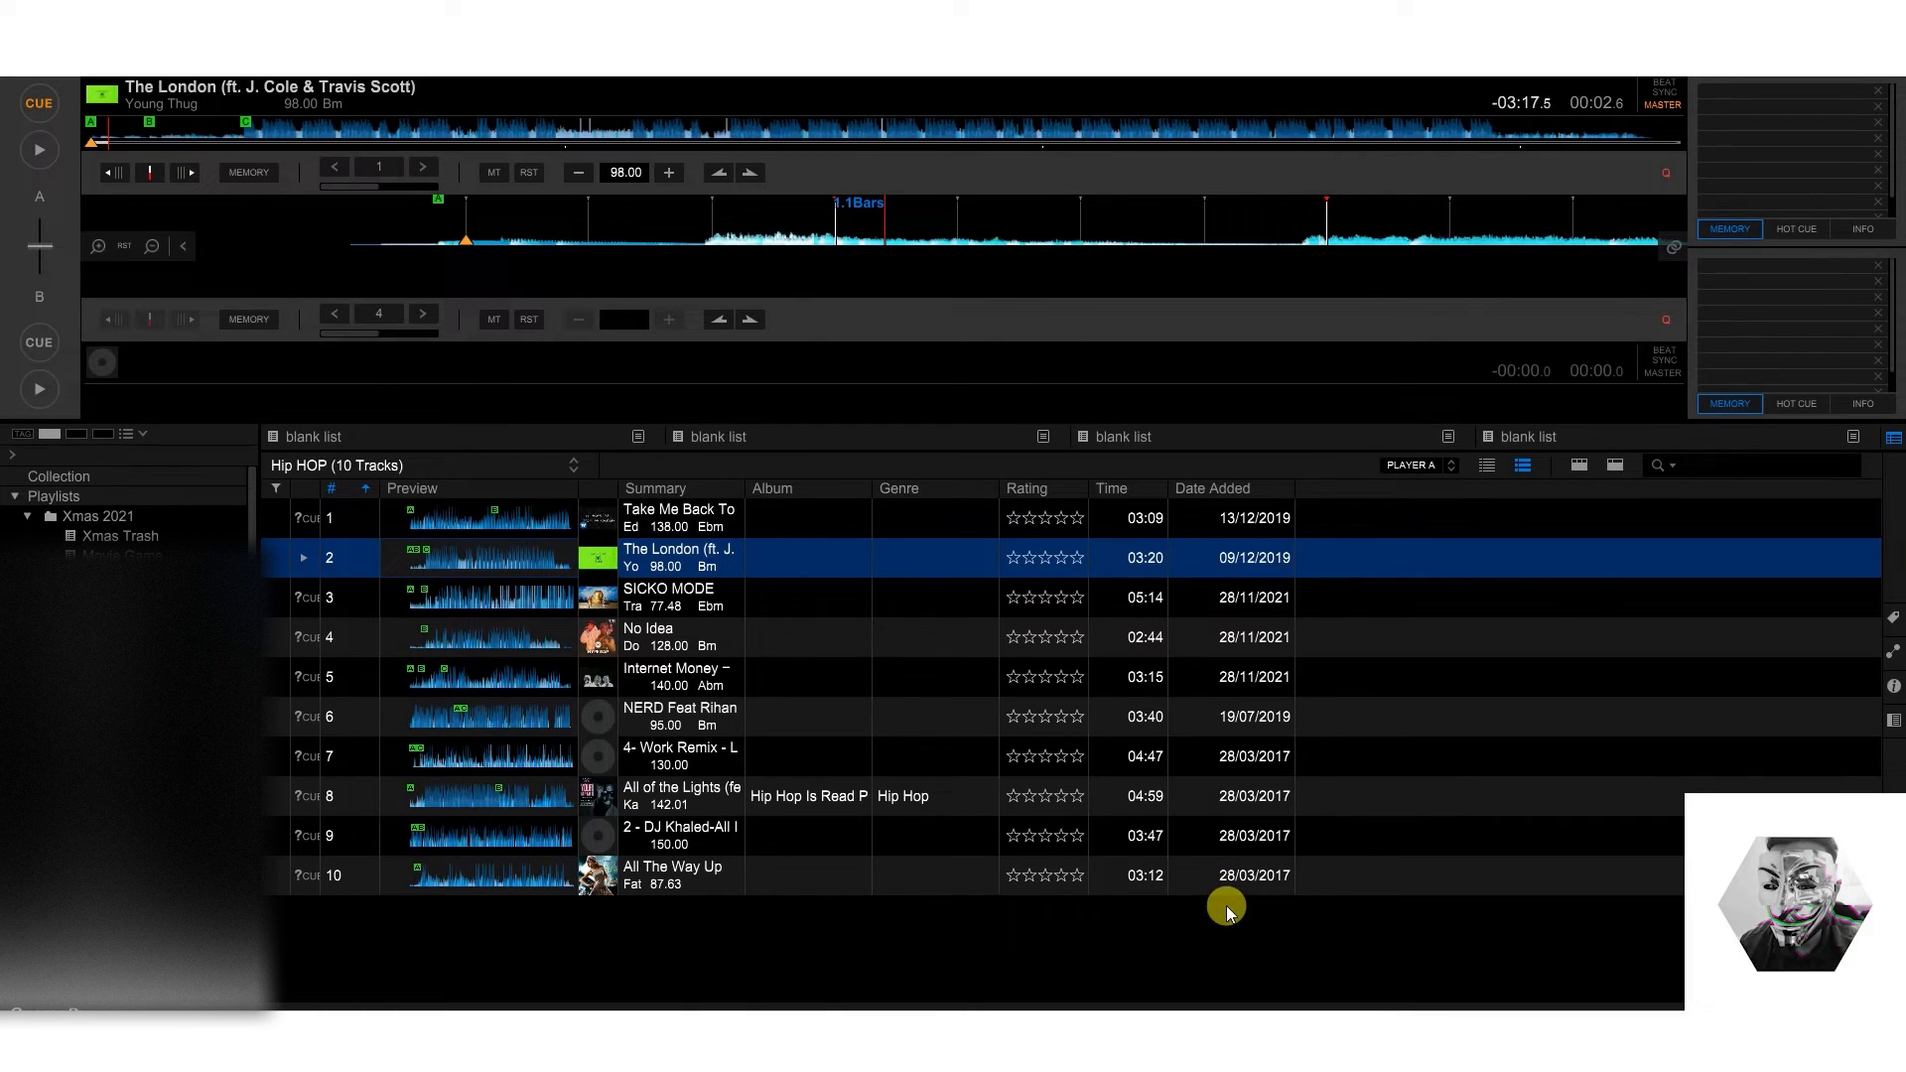
pyautogui.moveTo(1237, 949)
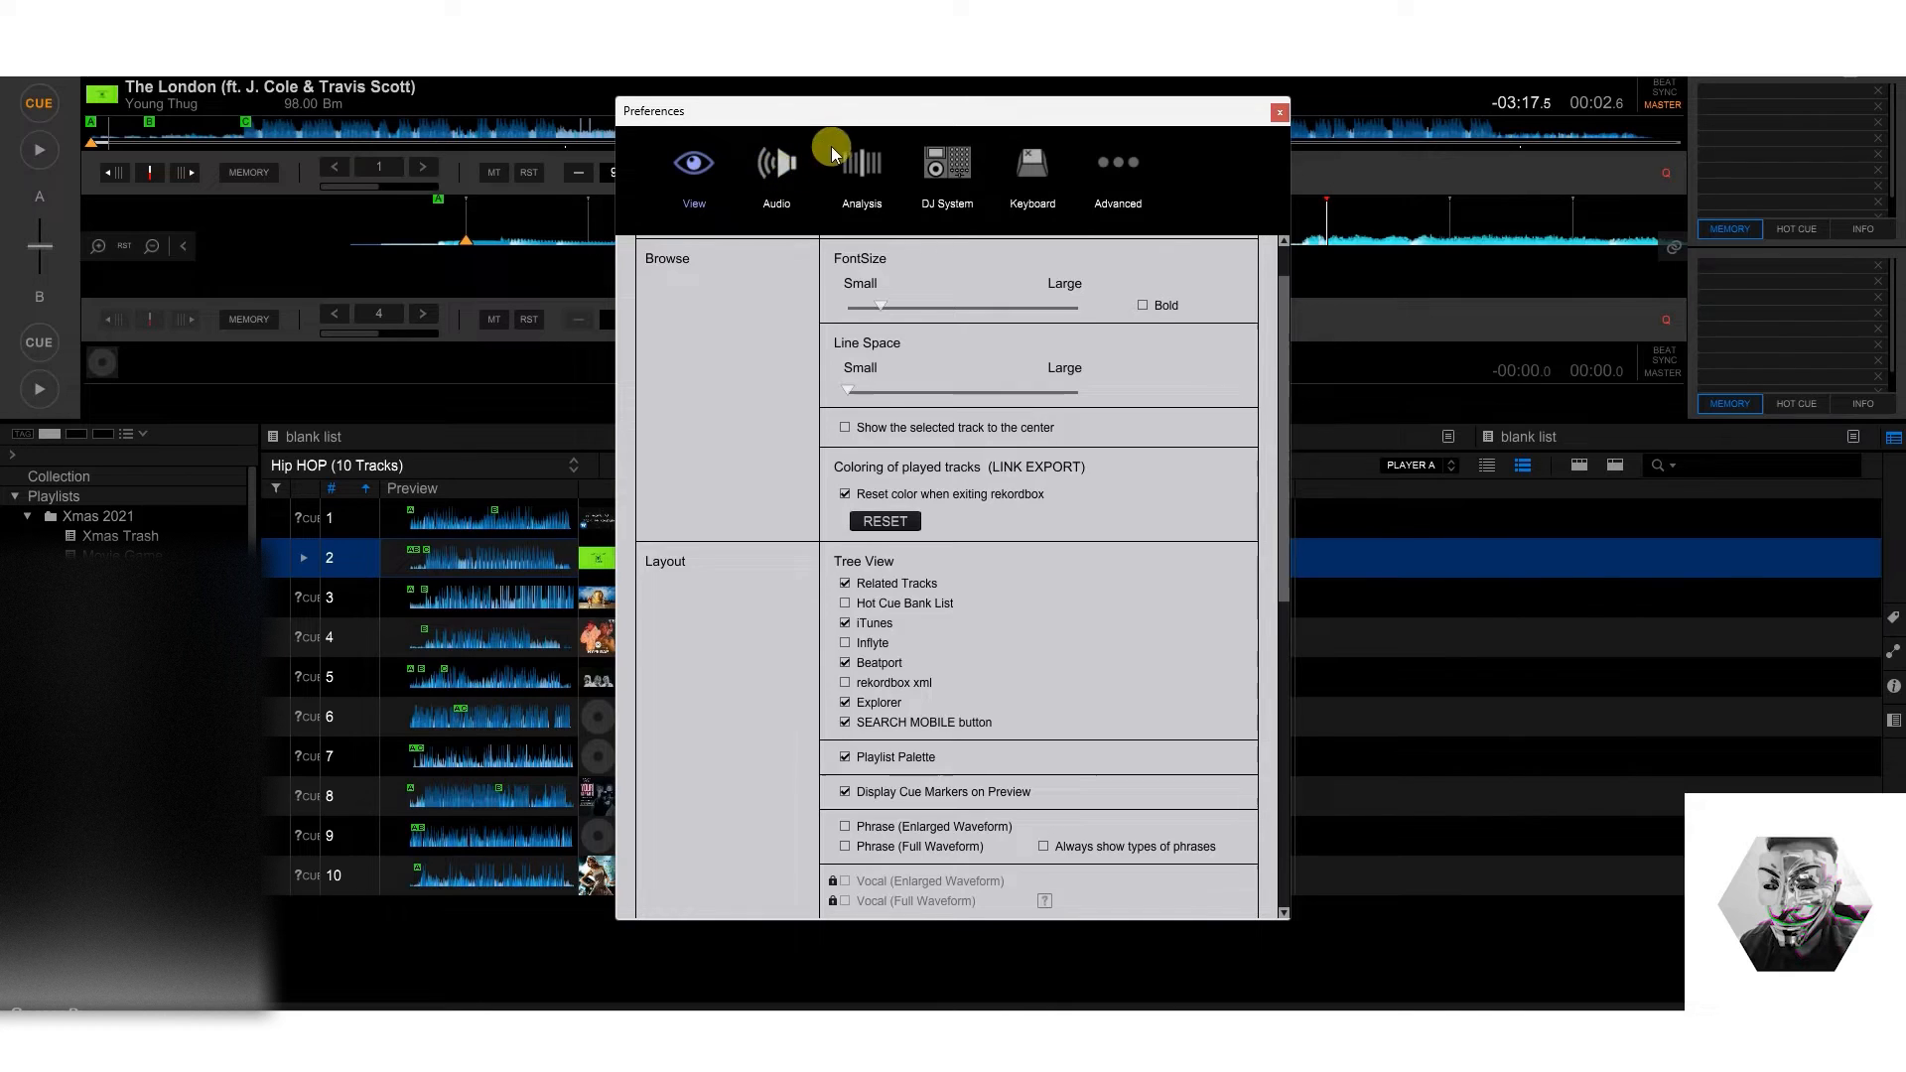
# Step: Review the Audio, Analysis, DJ System and Keyboard preference pages, then close Preferences
pyautogui.click(774, 164)
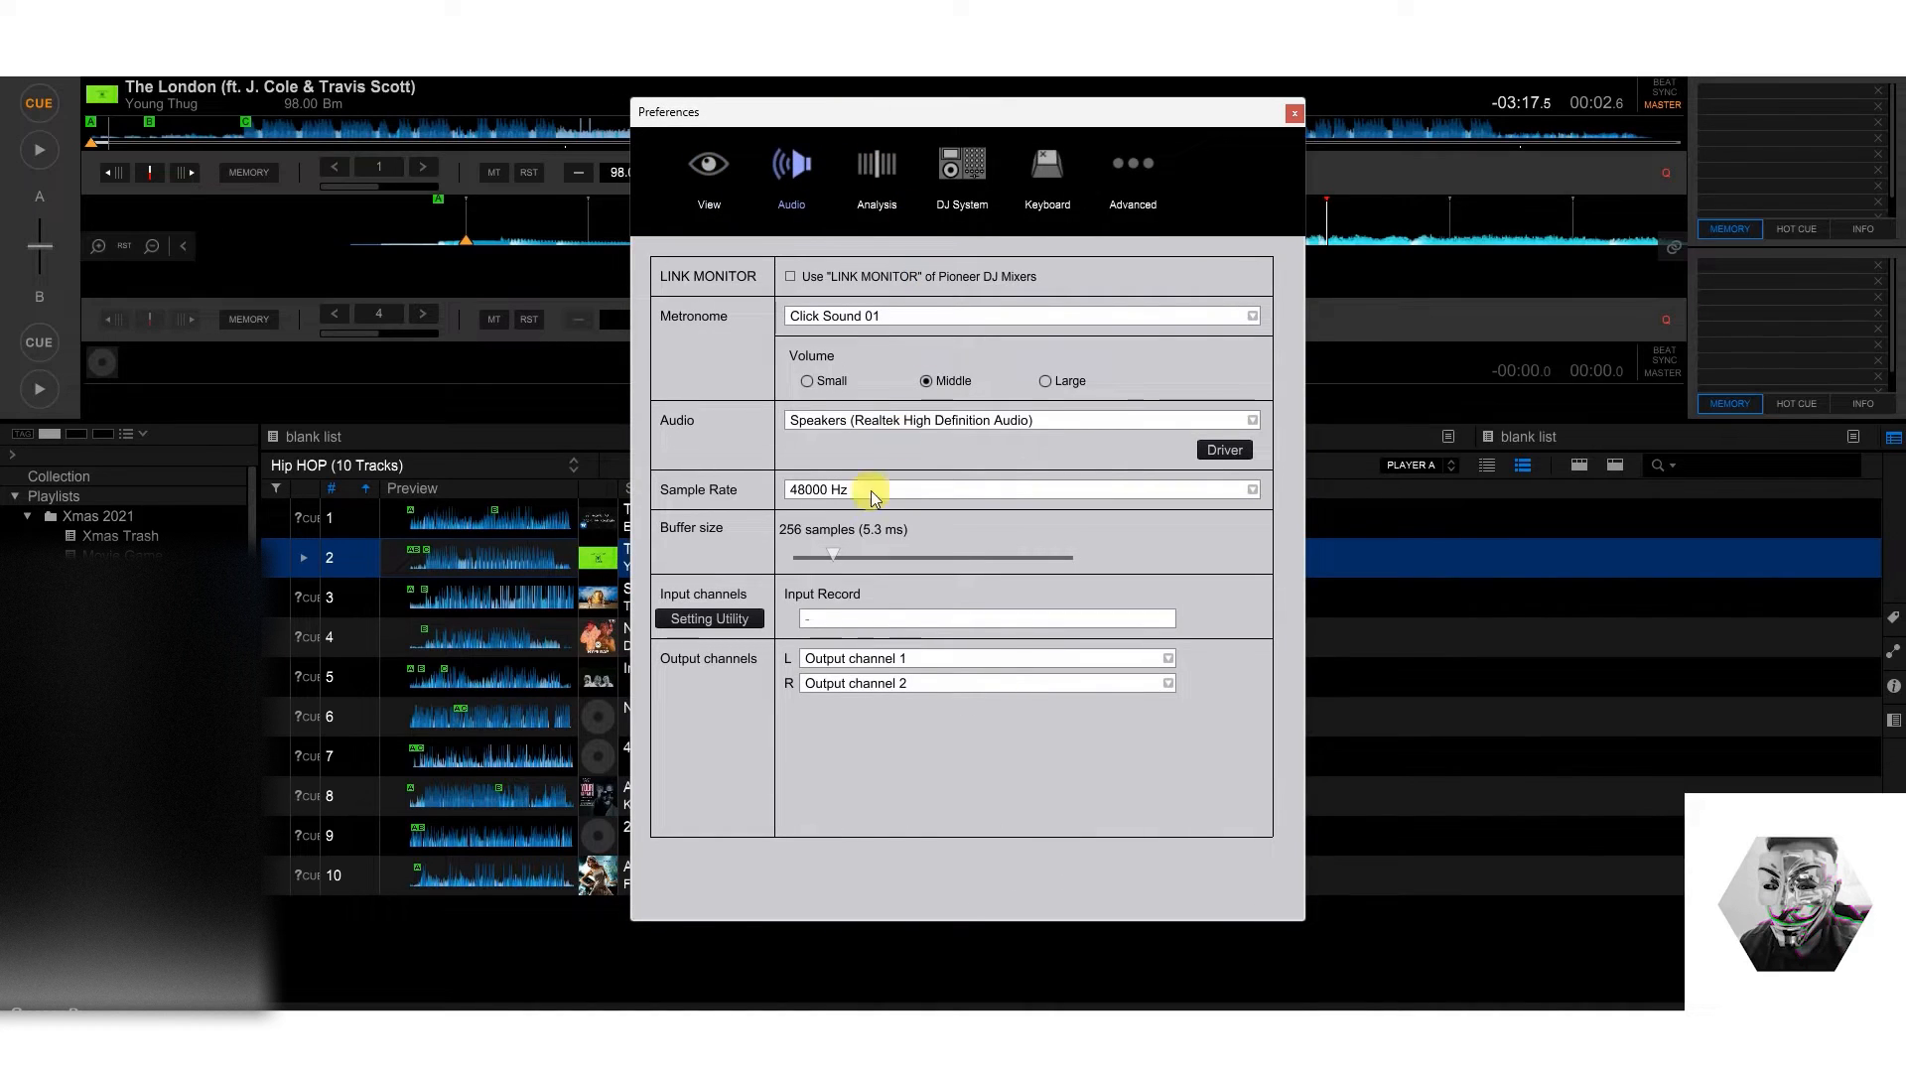
pyautogui.click(874, 171)
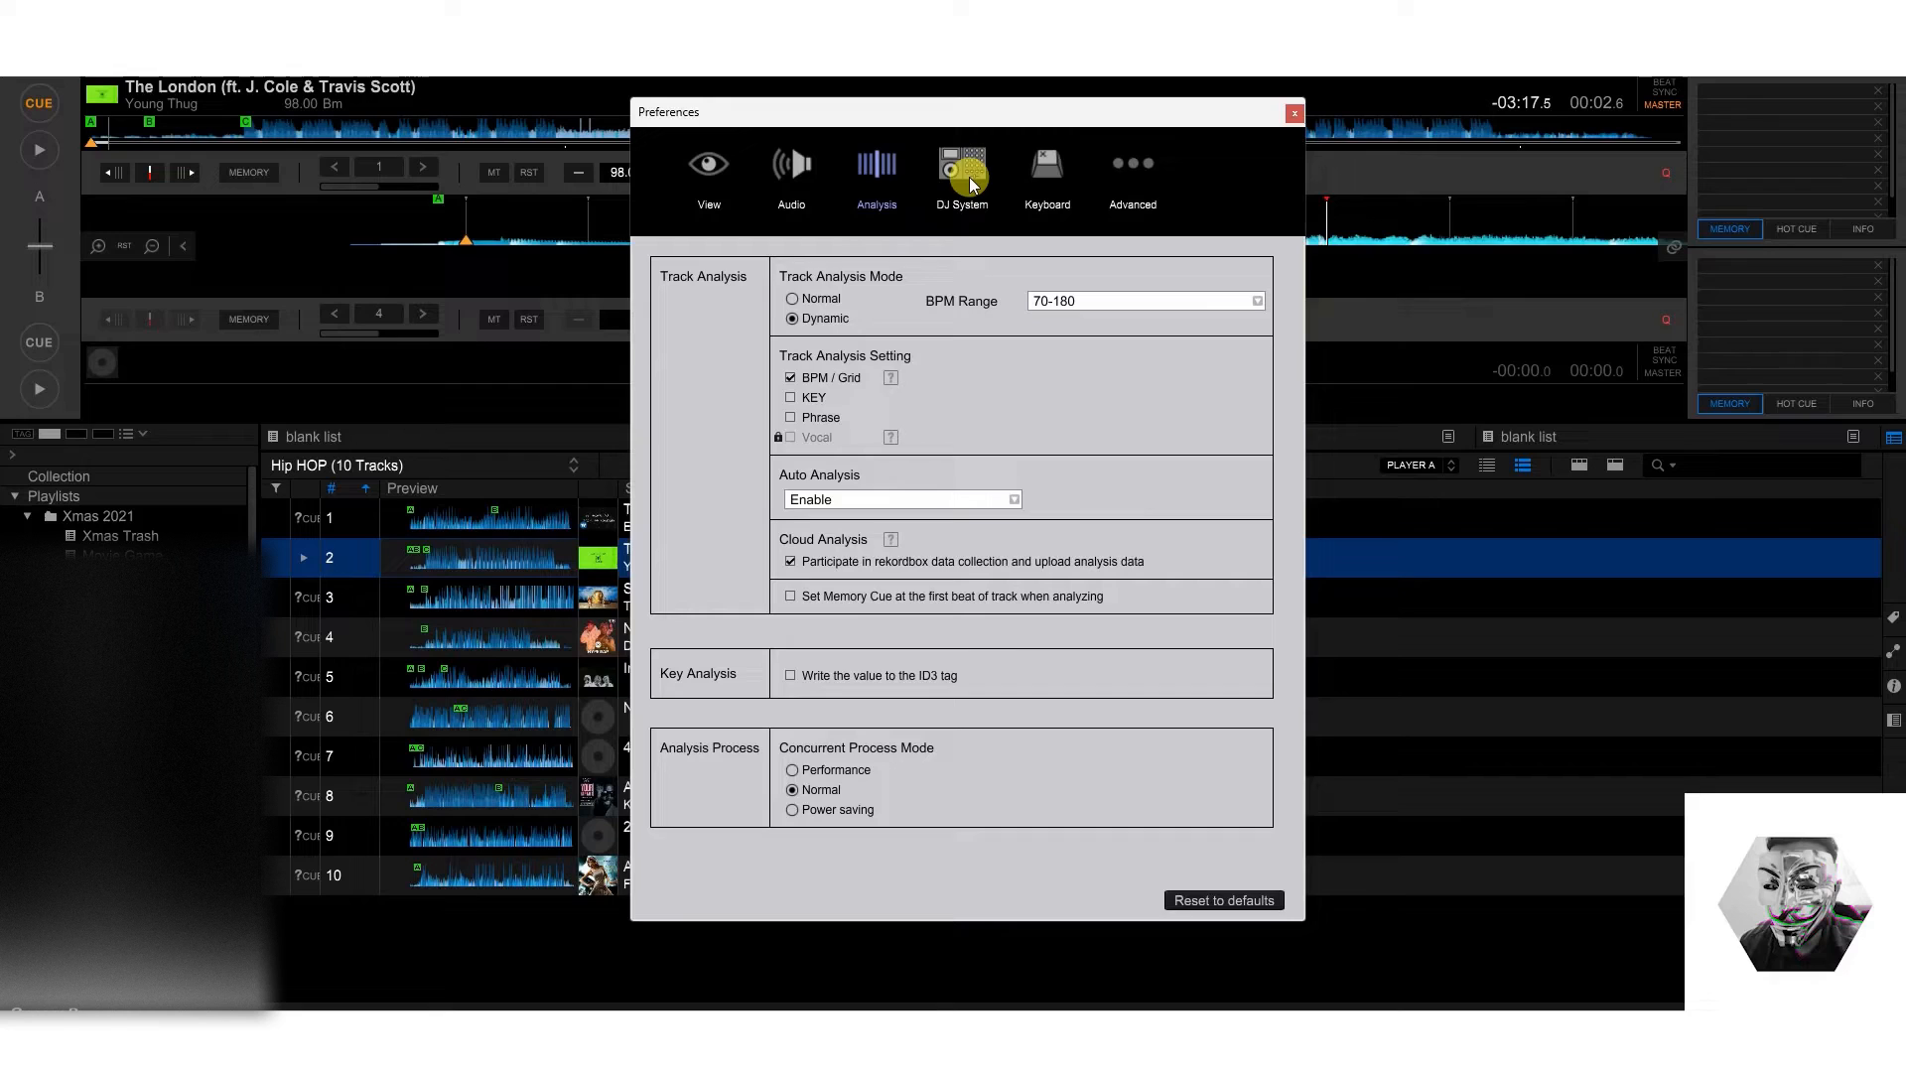
pyautogui.click(961, 171)
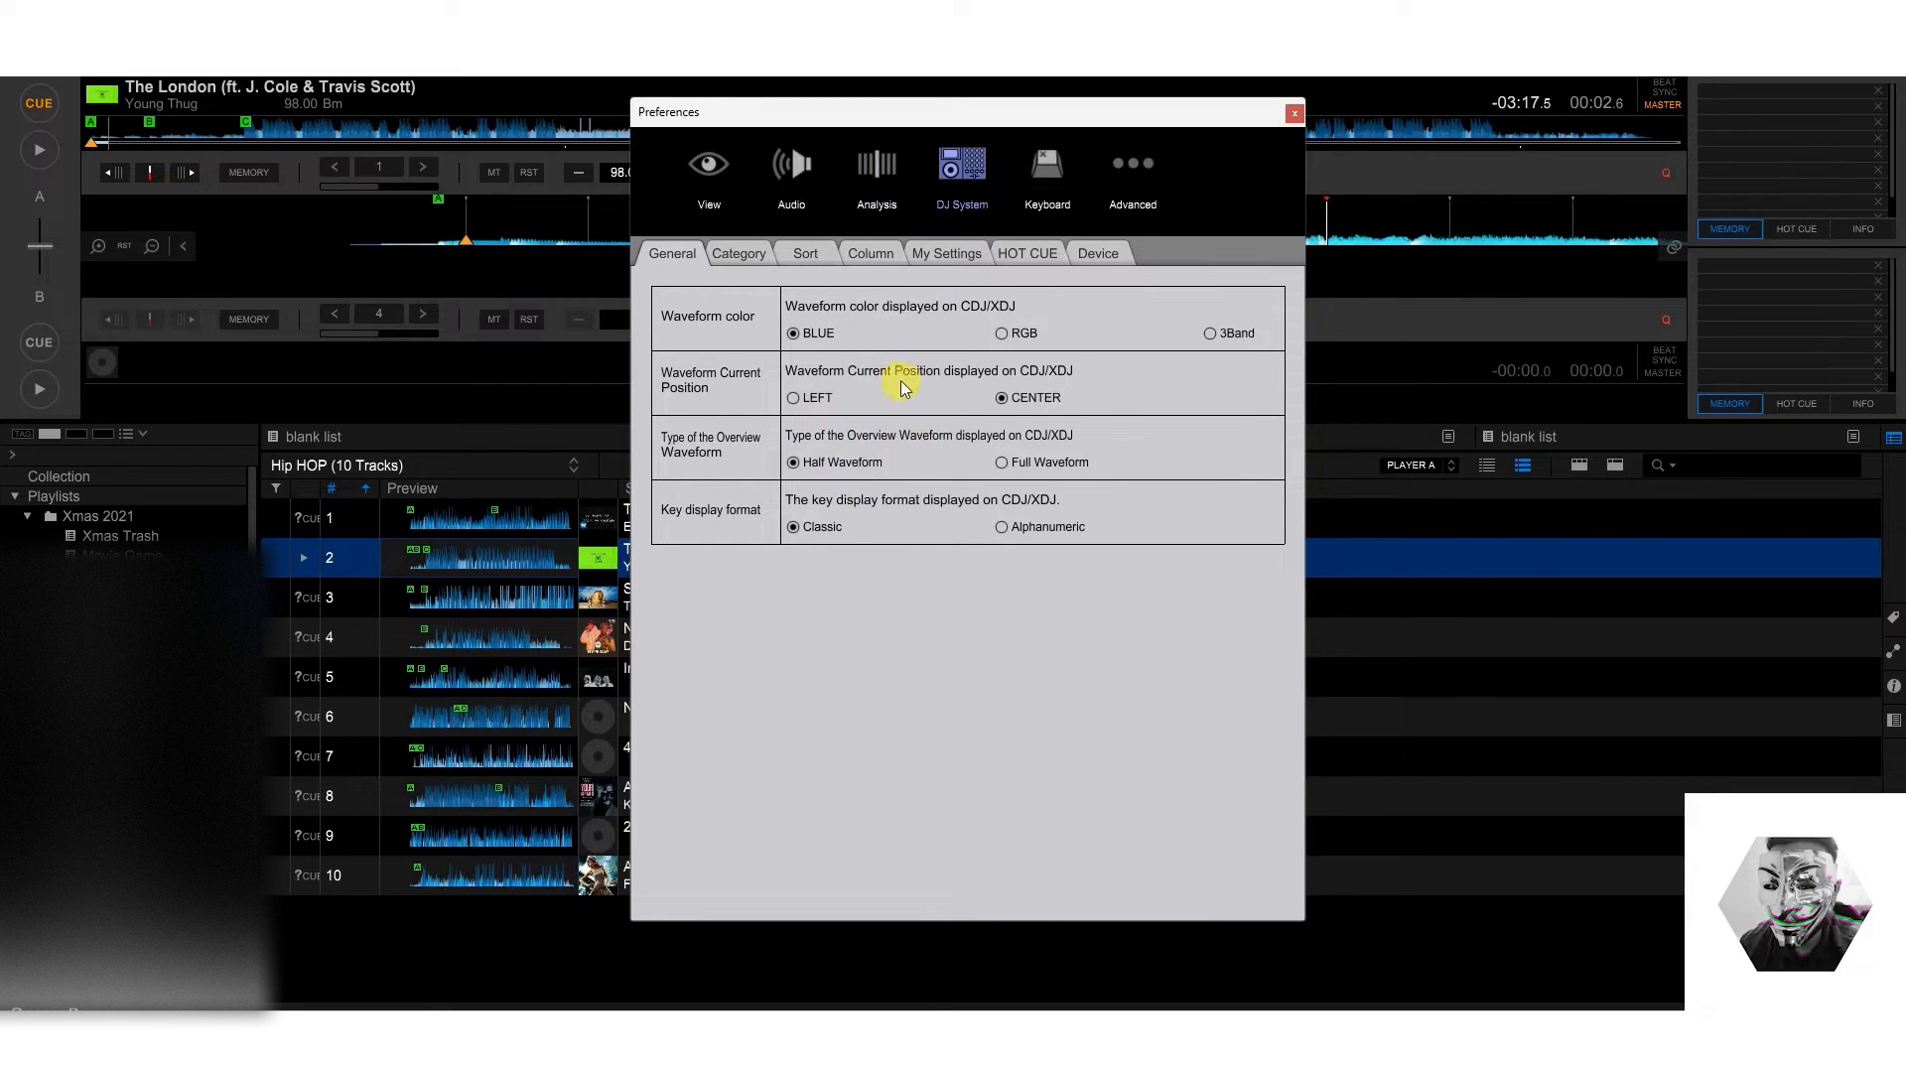
pyautogui.click(804, 252)
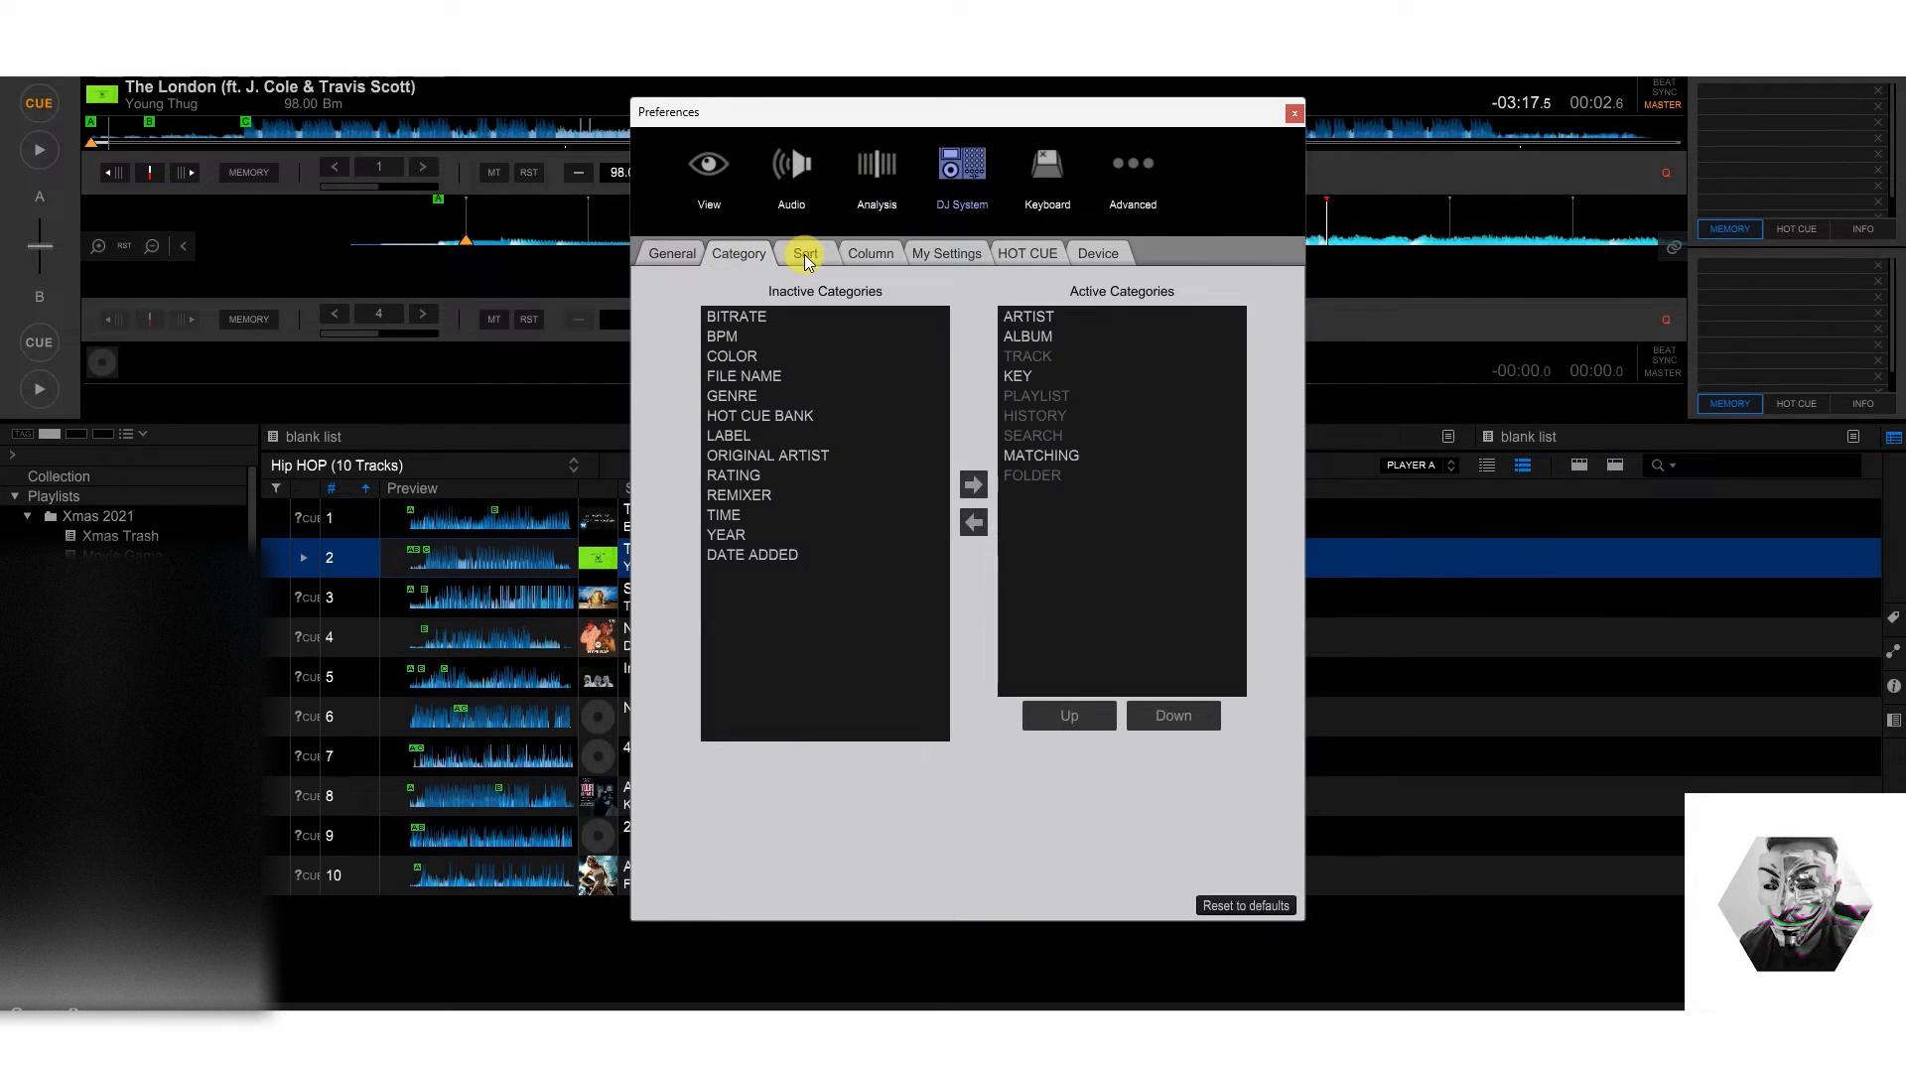
pyautogui.click(1027, 253)
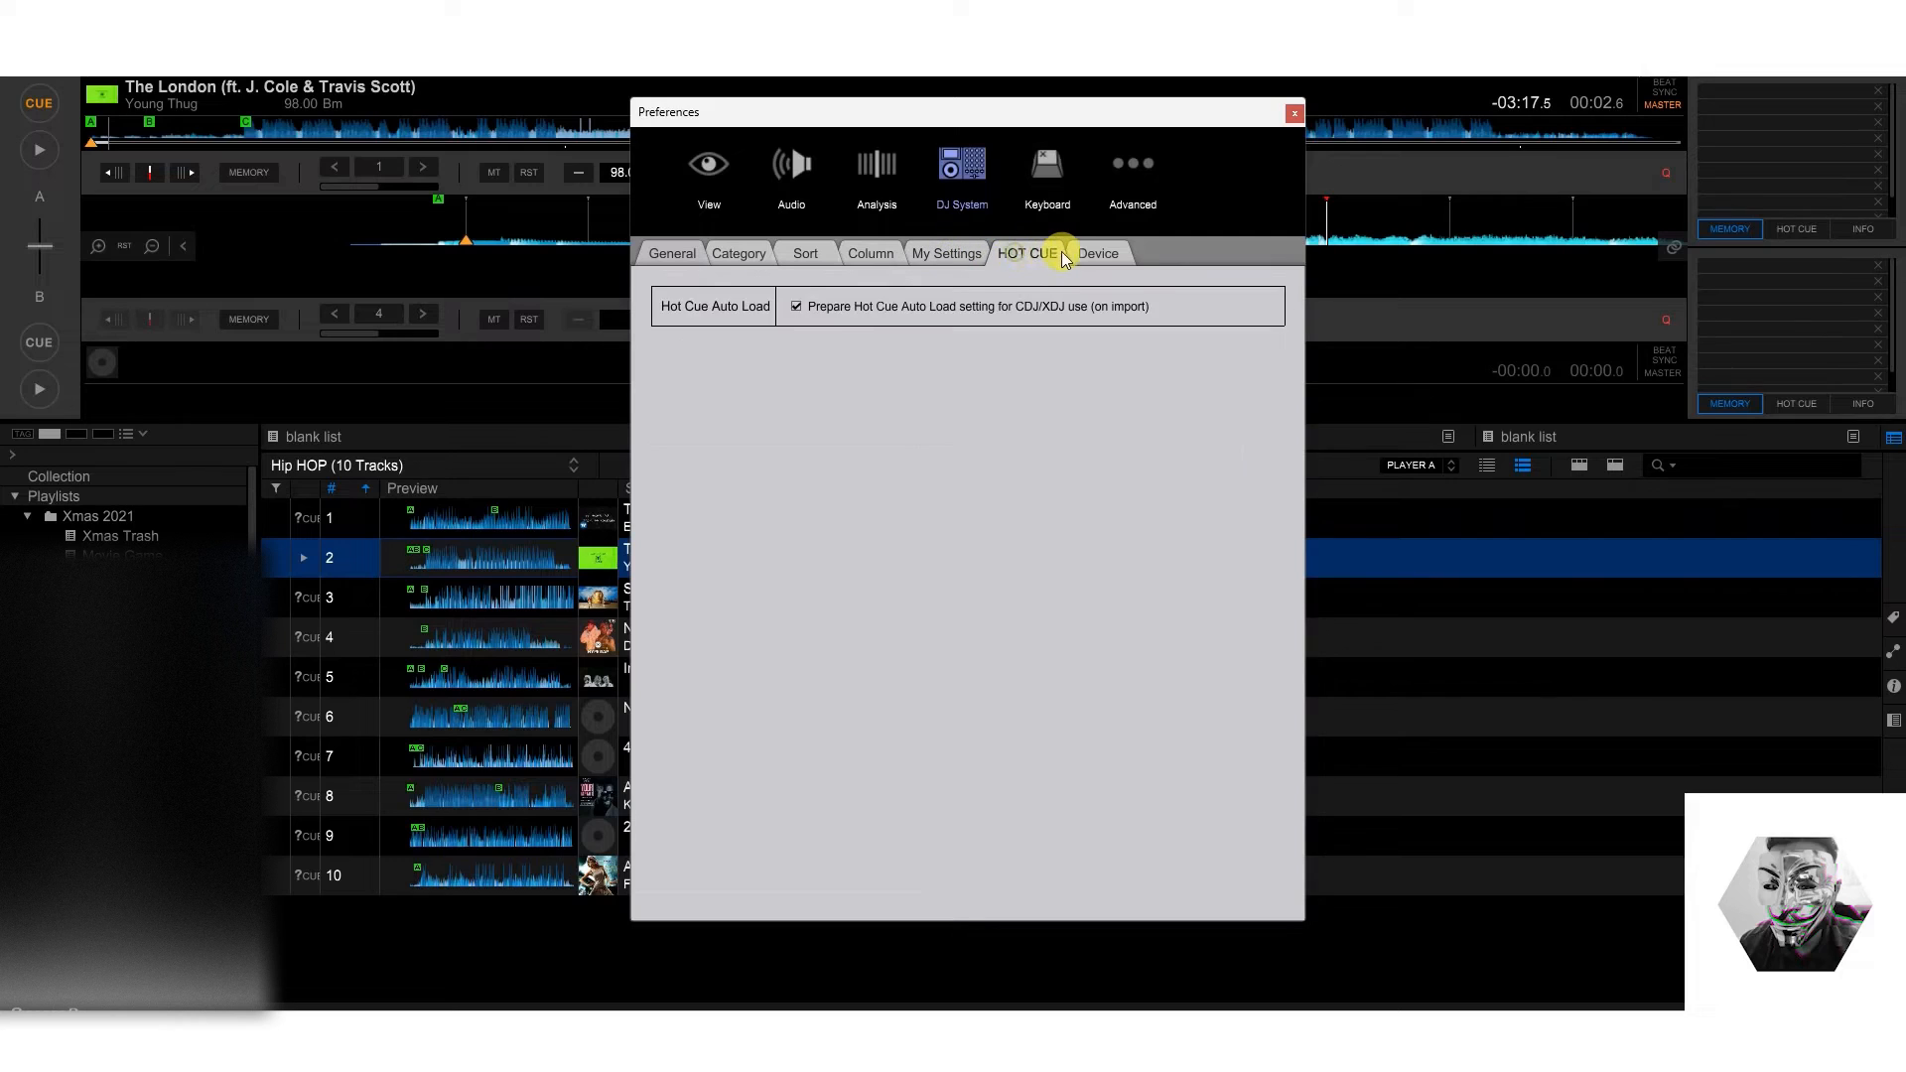
pyautogui.click(1129, 176)
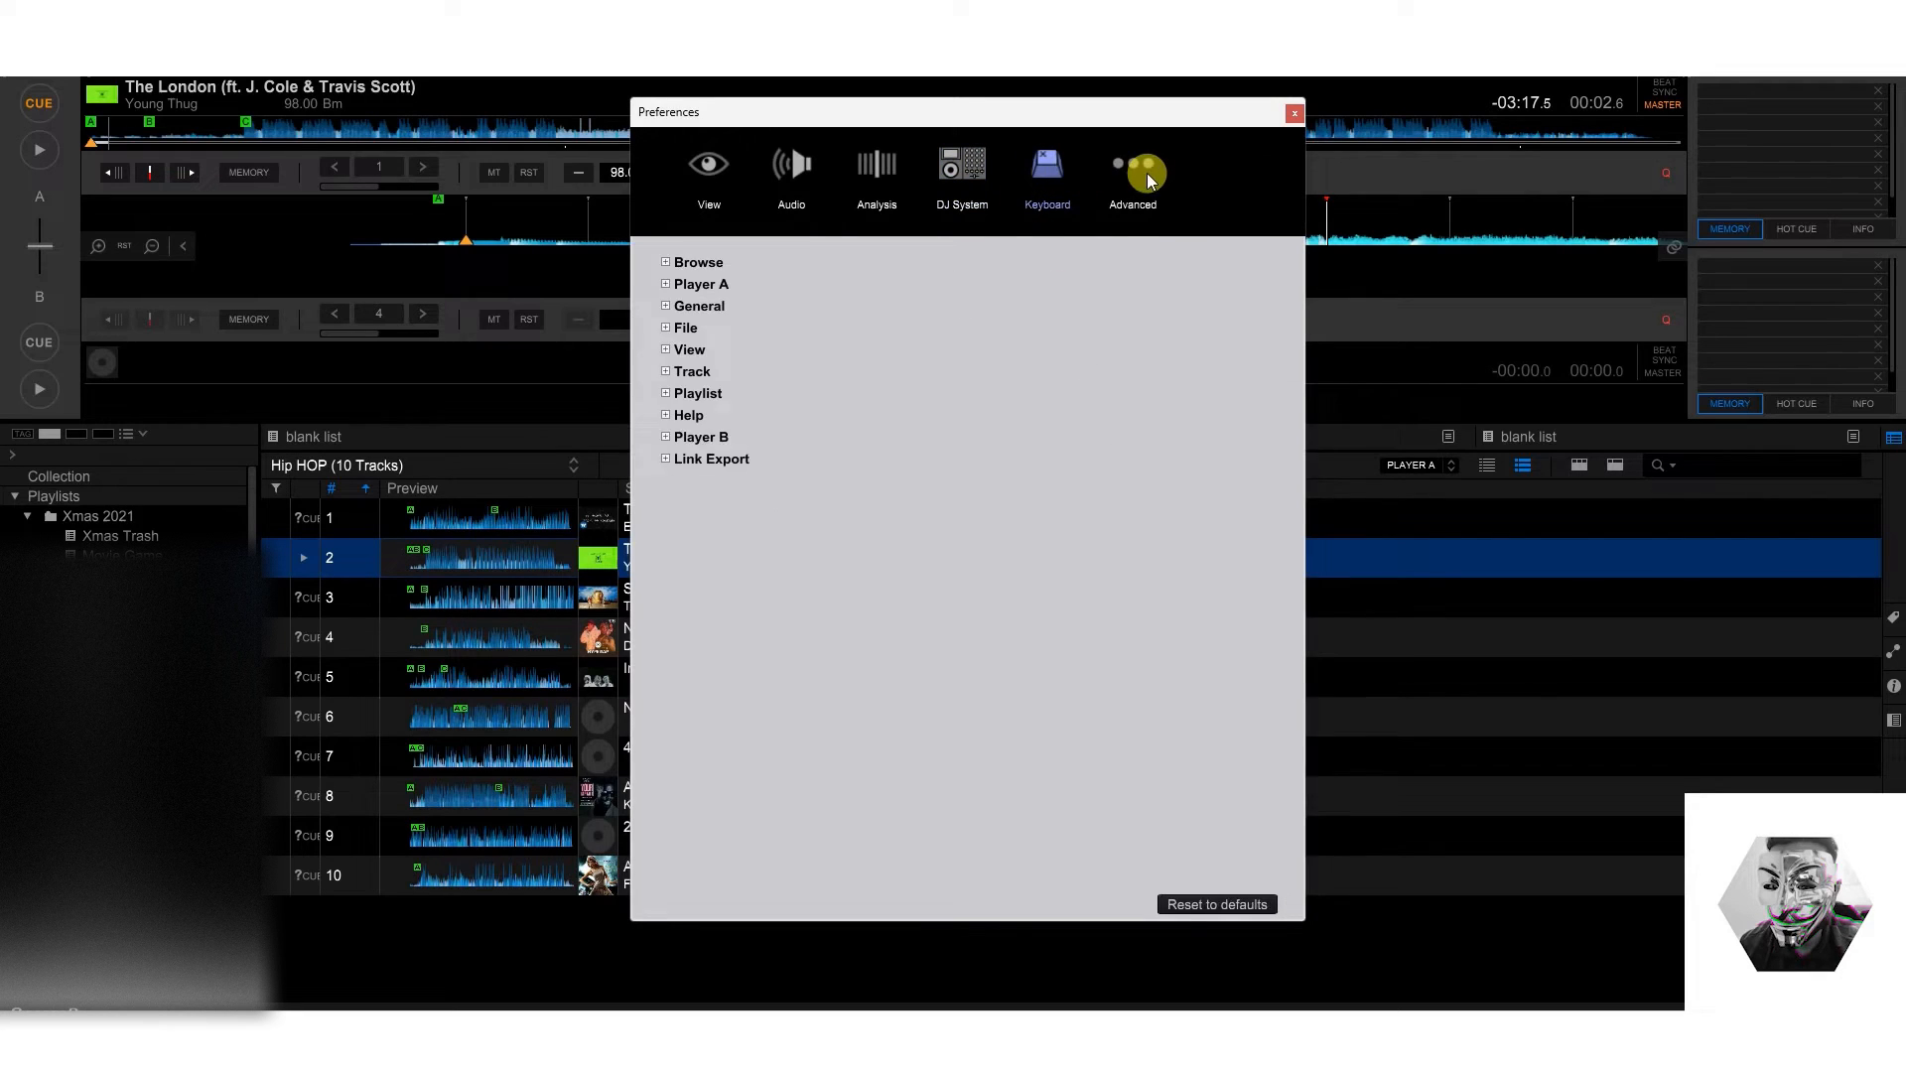
pyautogui.click(1130, 171)
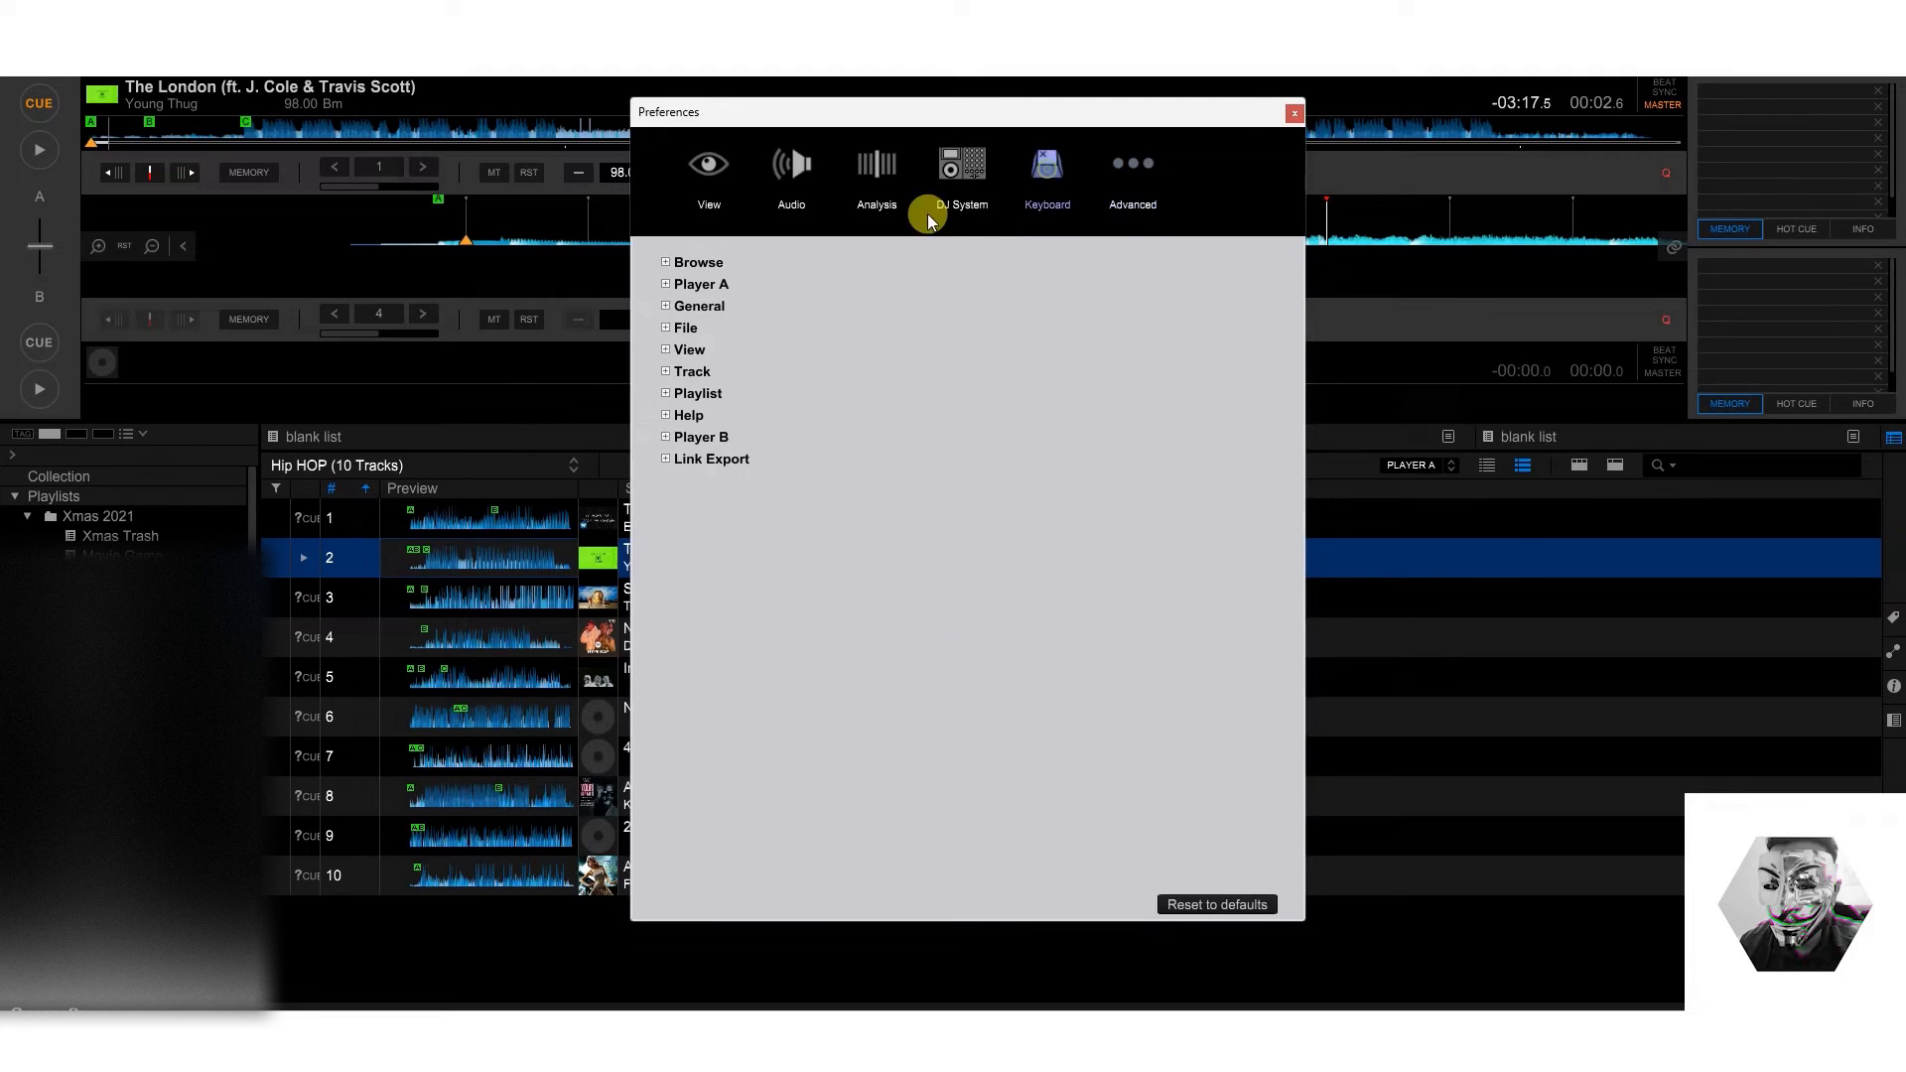
pyautogui.click(1292, 113)
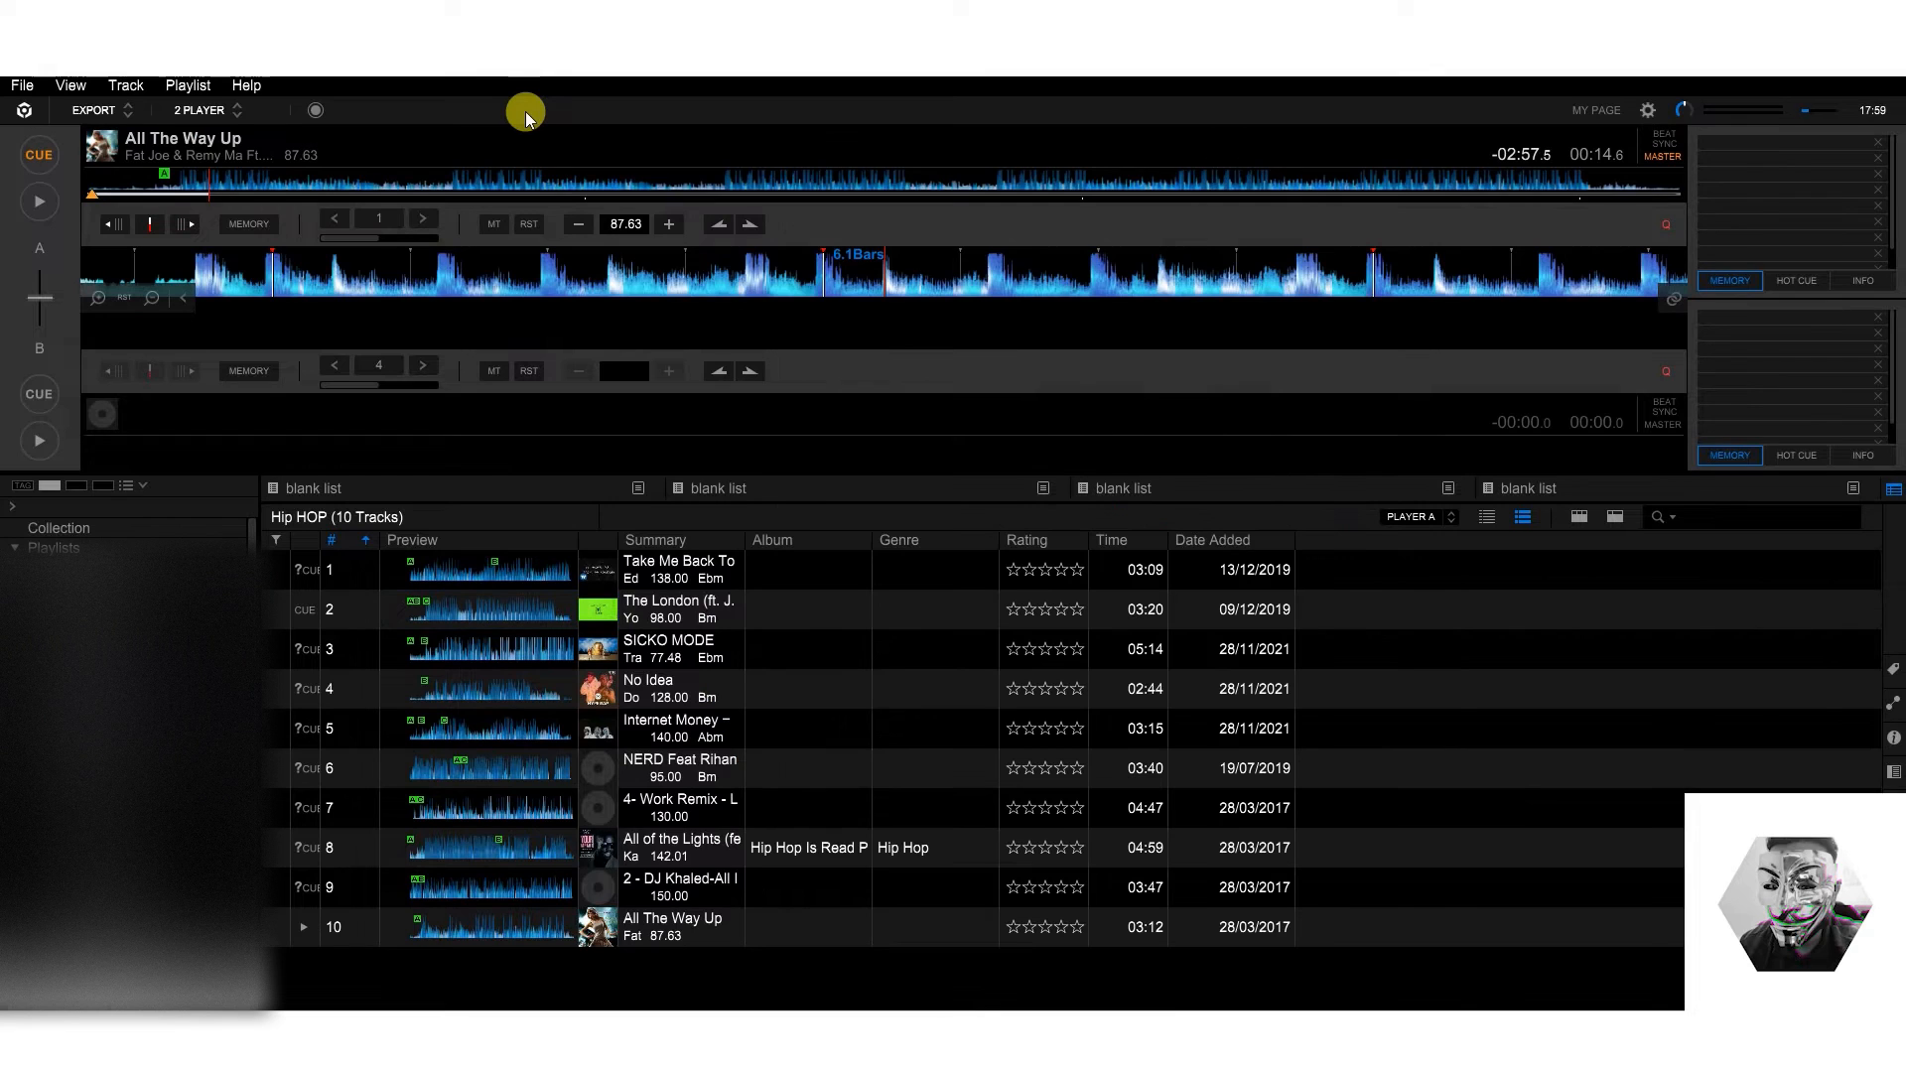
pyautogui.moveTo(384, 155)
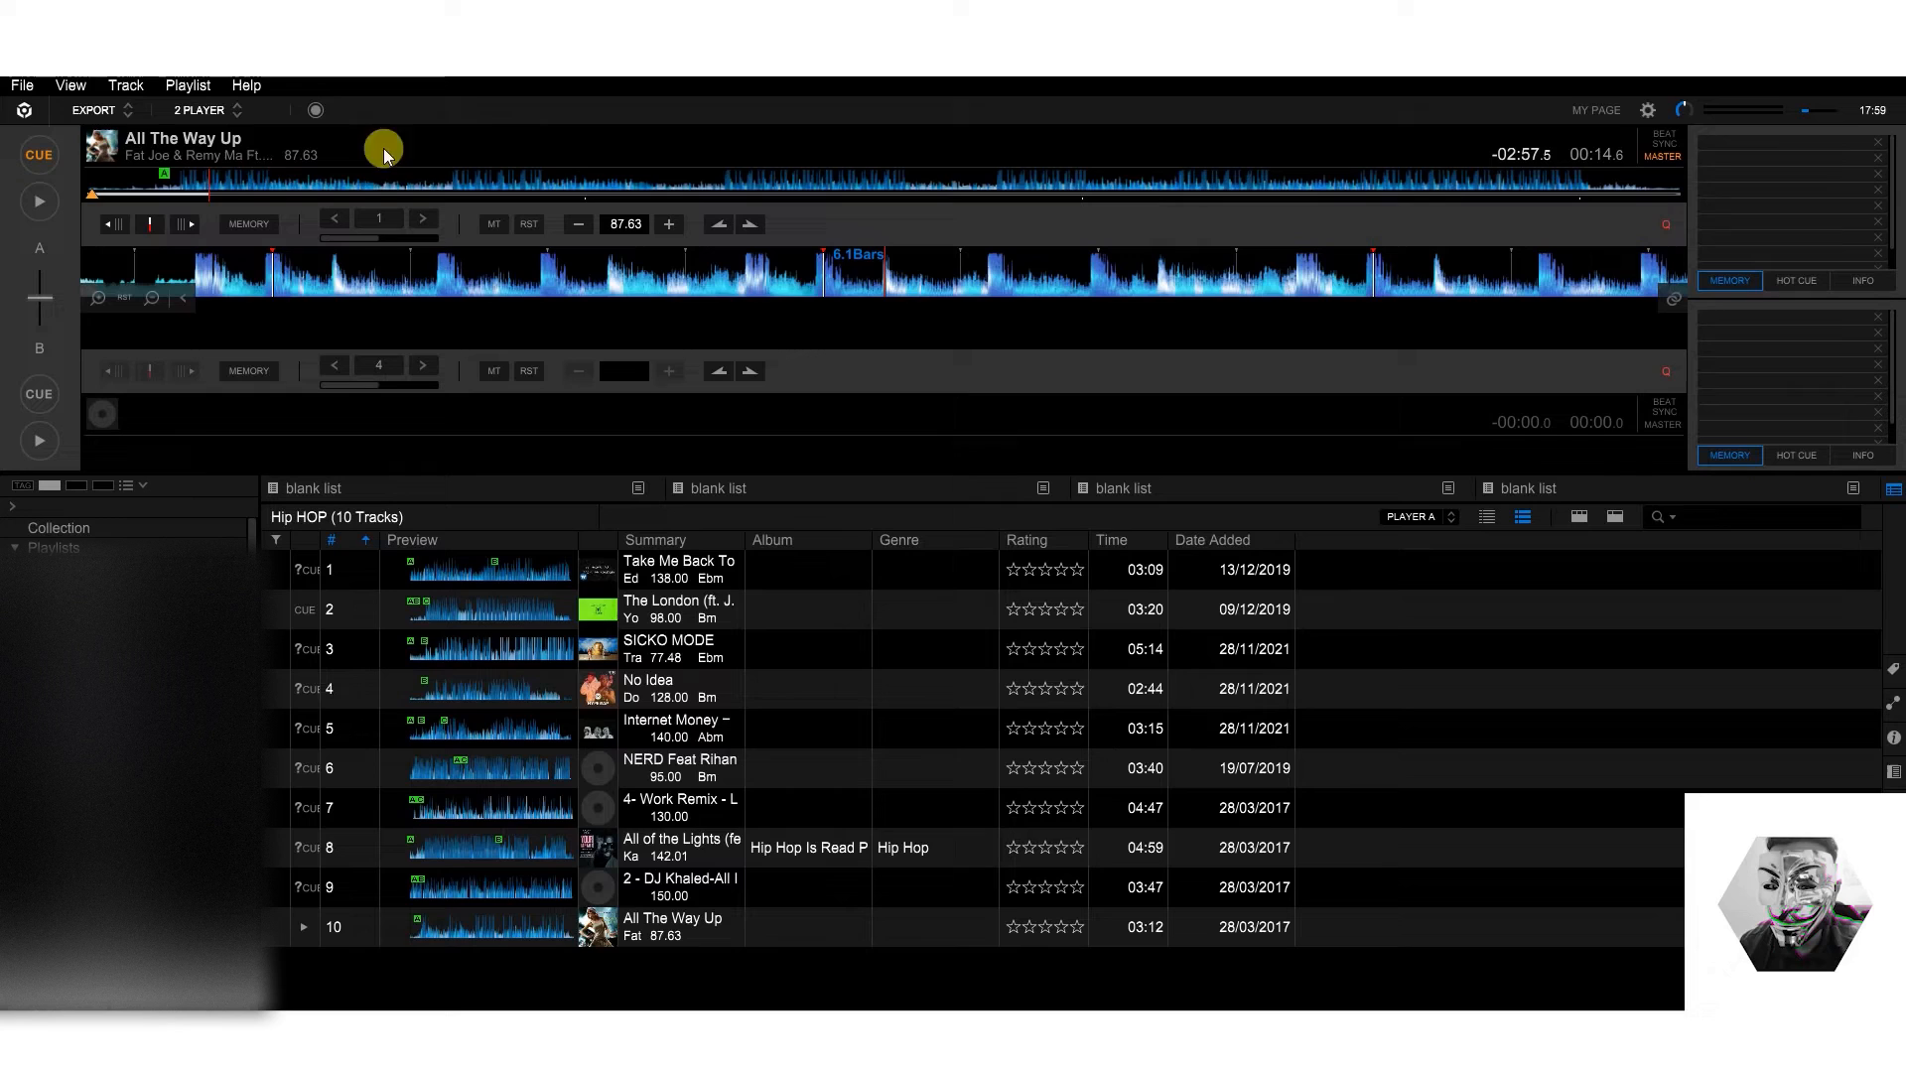
# Step: Choose PERFORMANCE from the working-mode list instead of Export
pyautogui.click(92, 109)
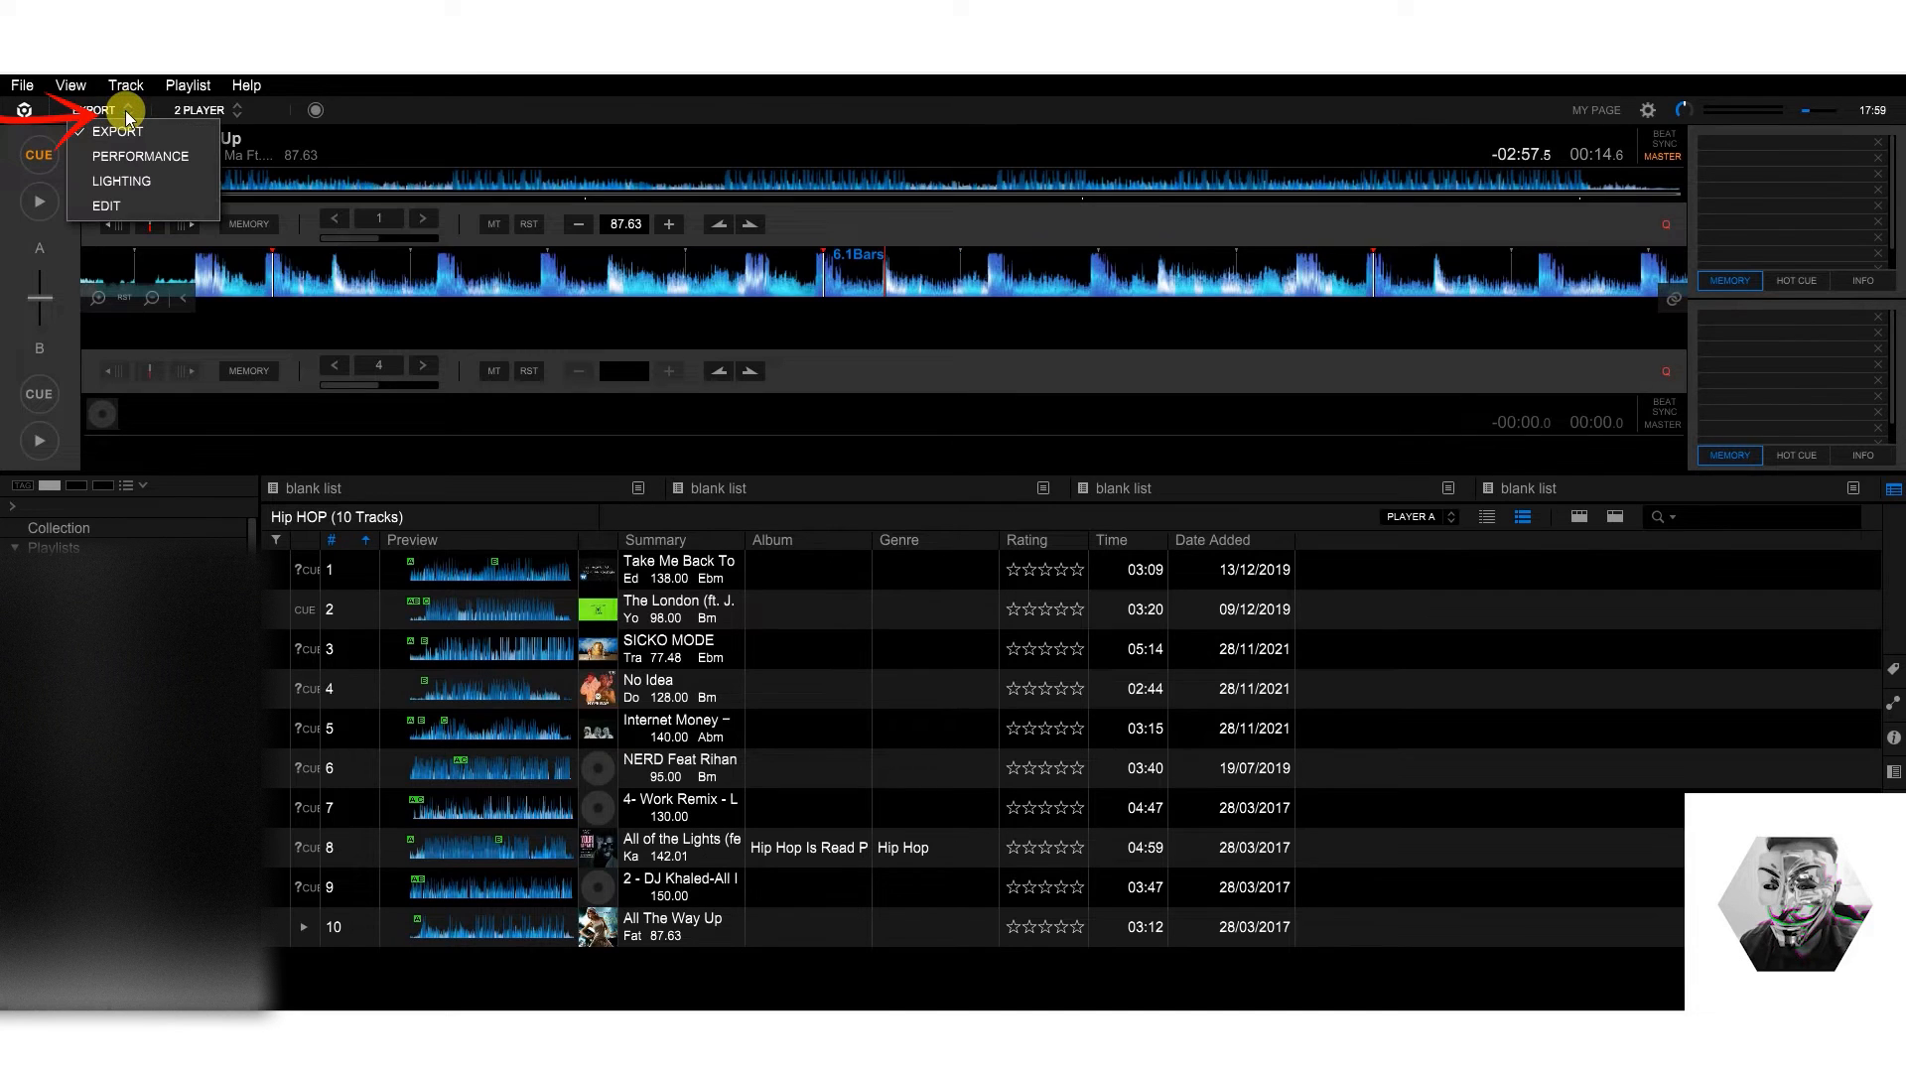
pyautogui.moveTo(127, 155)
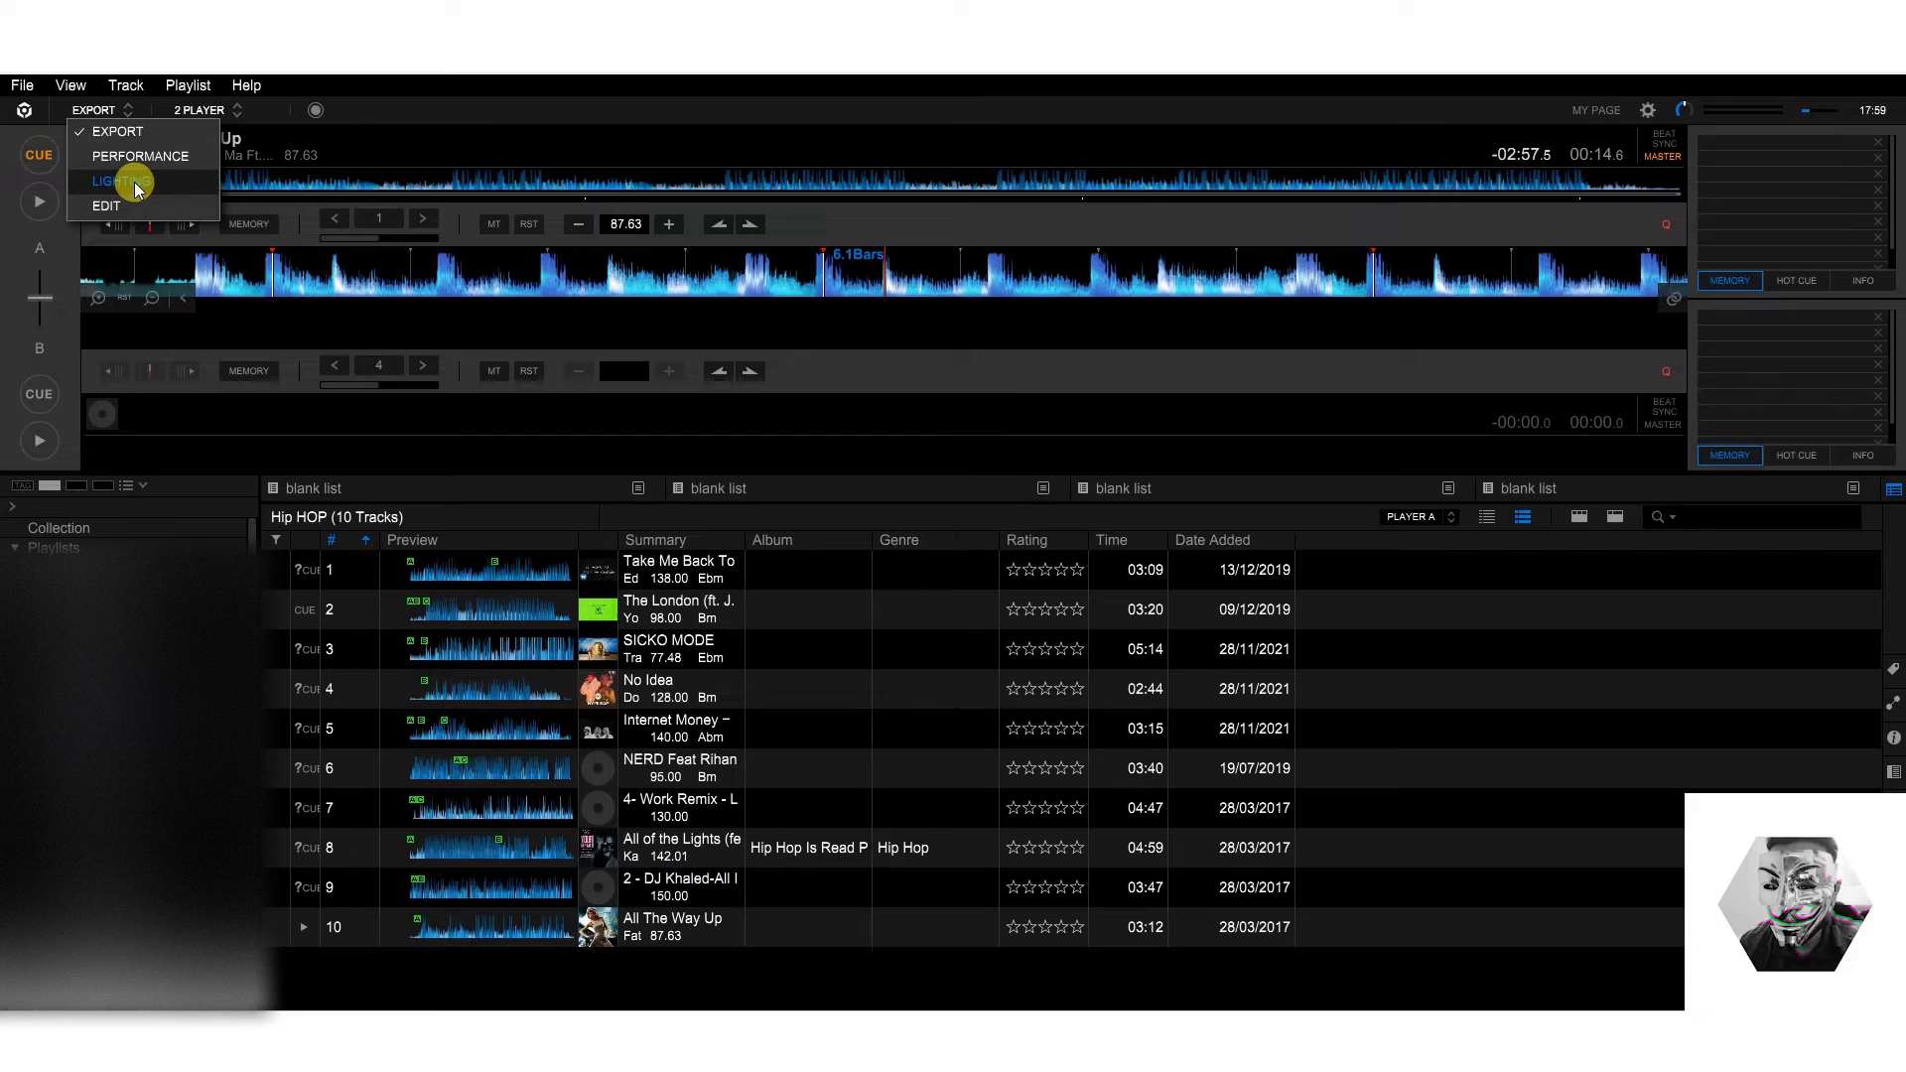
pyautogui.moveTo(133, 159)
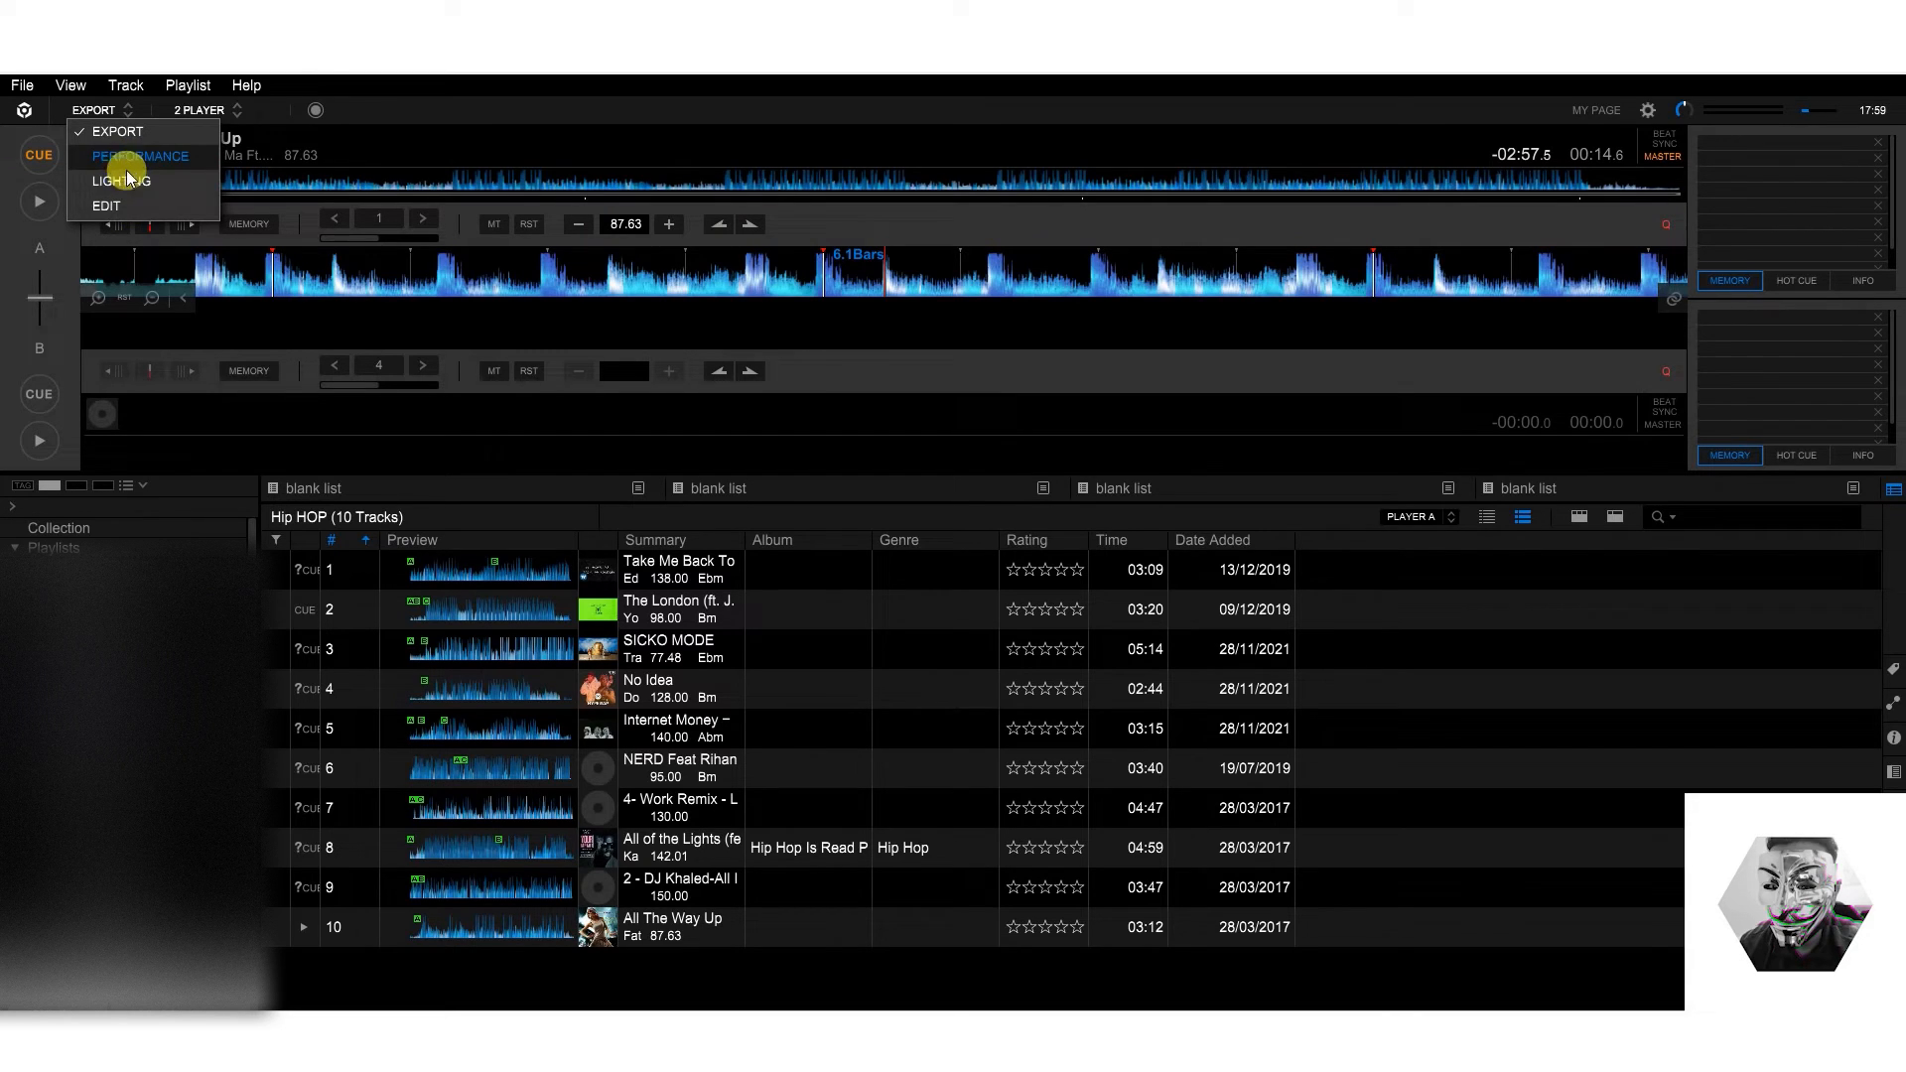
pyautogui.moveTo(121, 192)
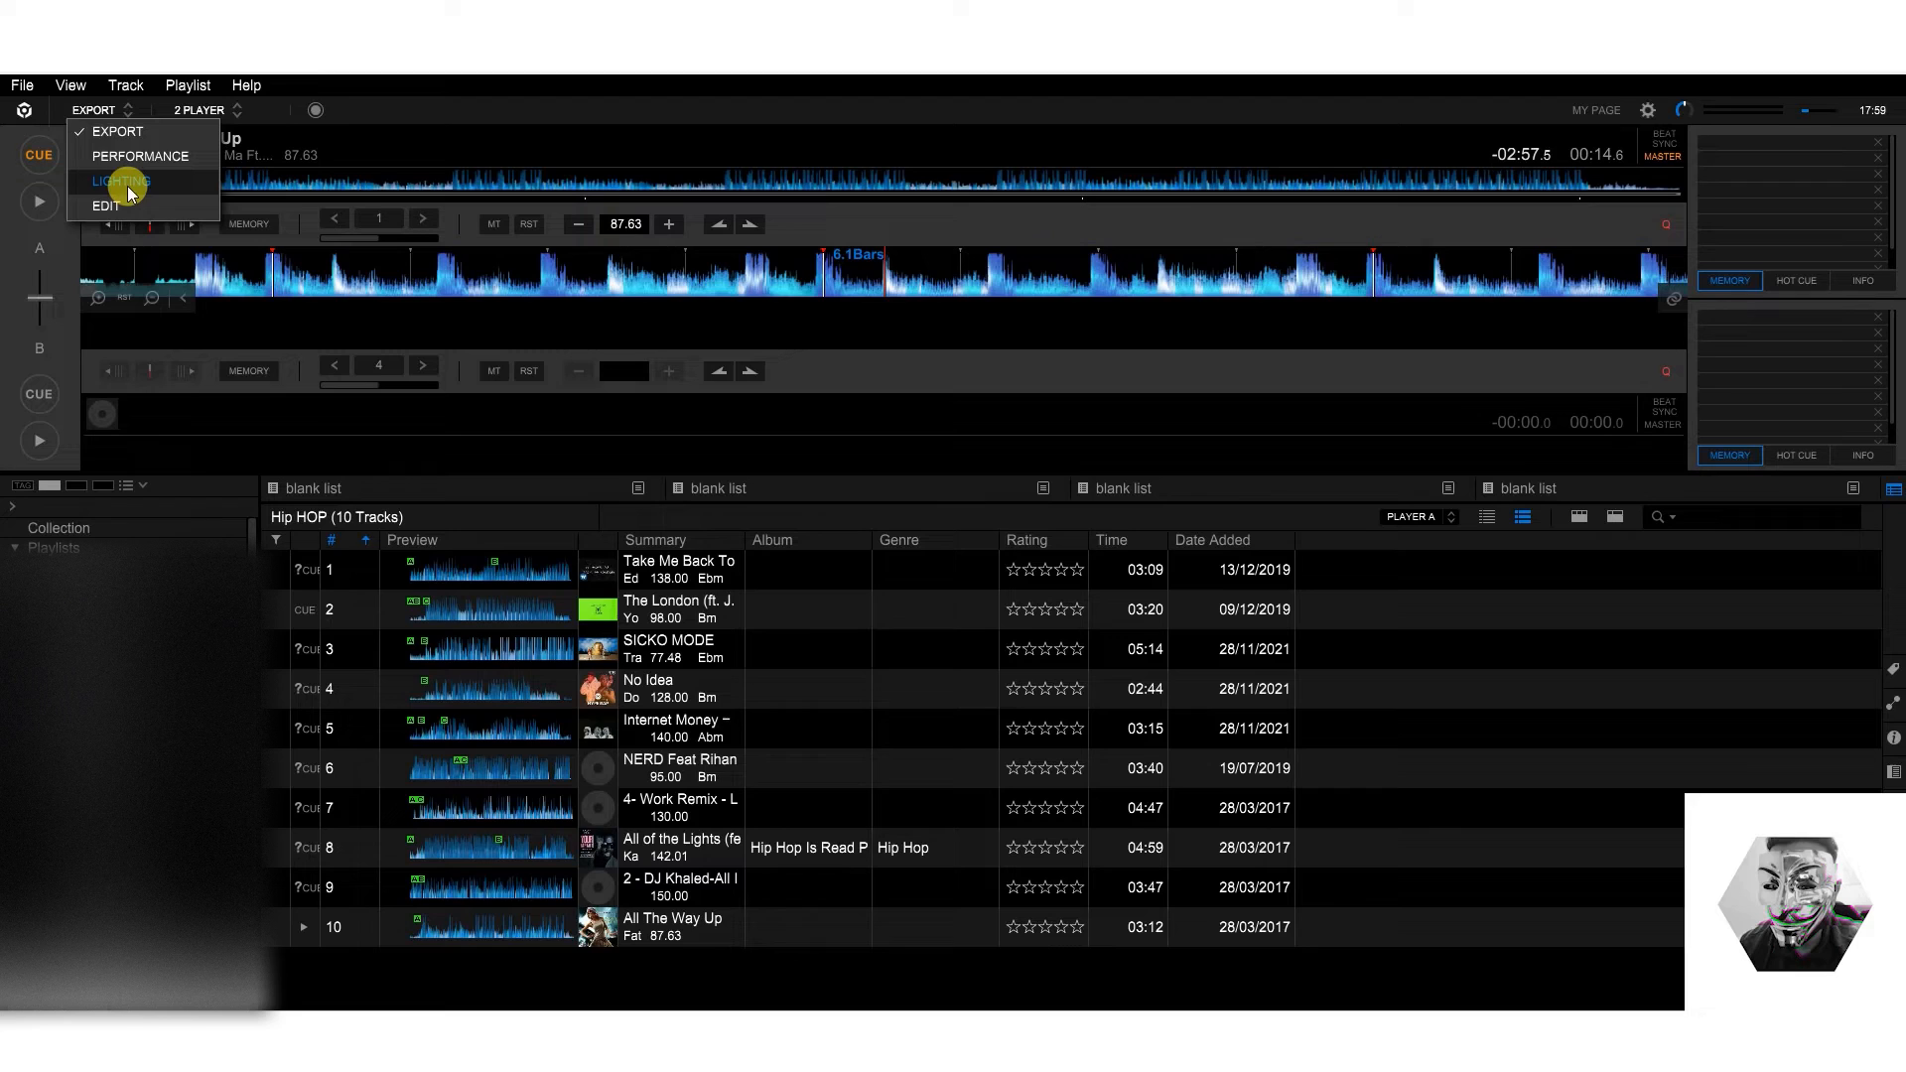
pyautogui.click(122, 181)
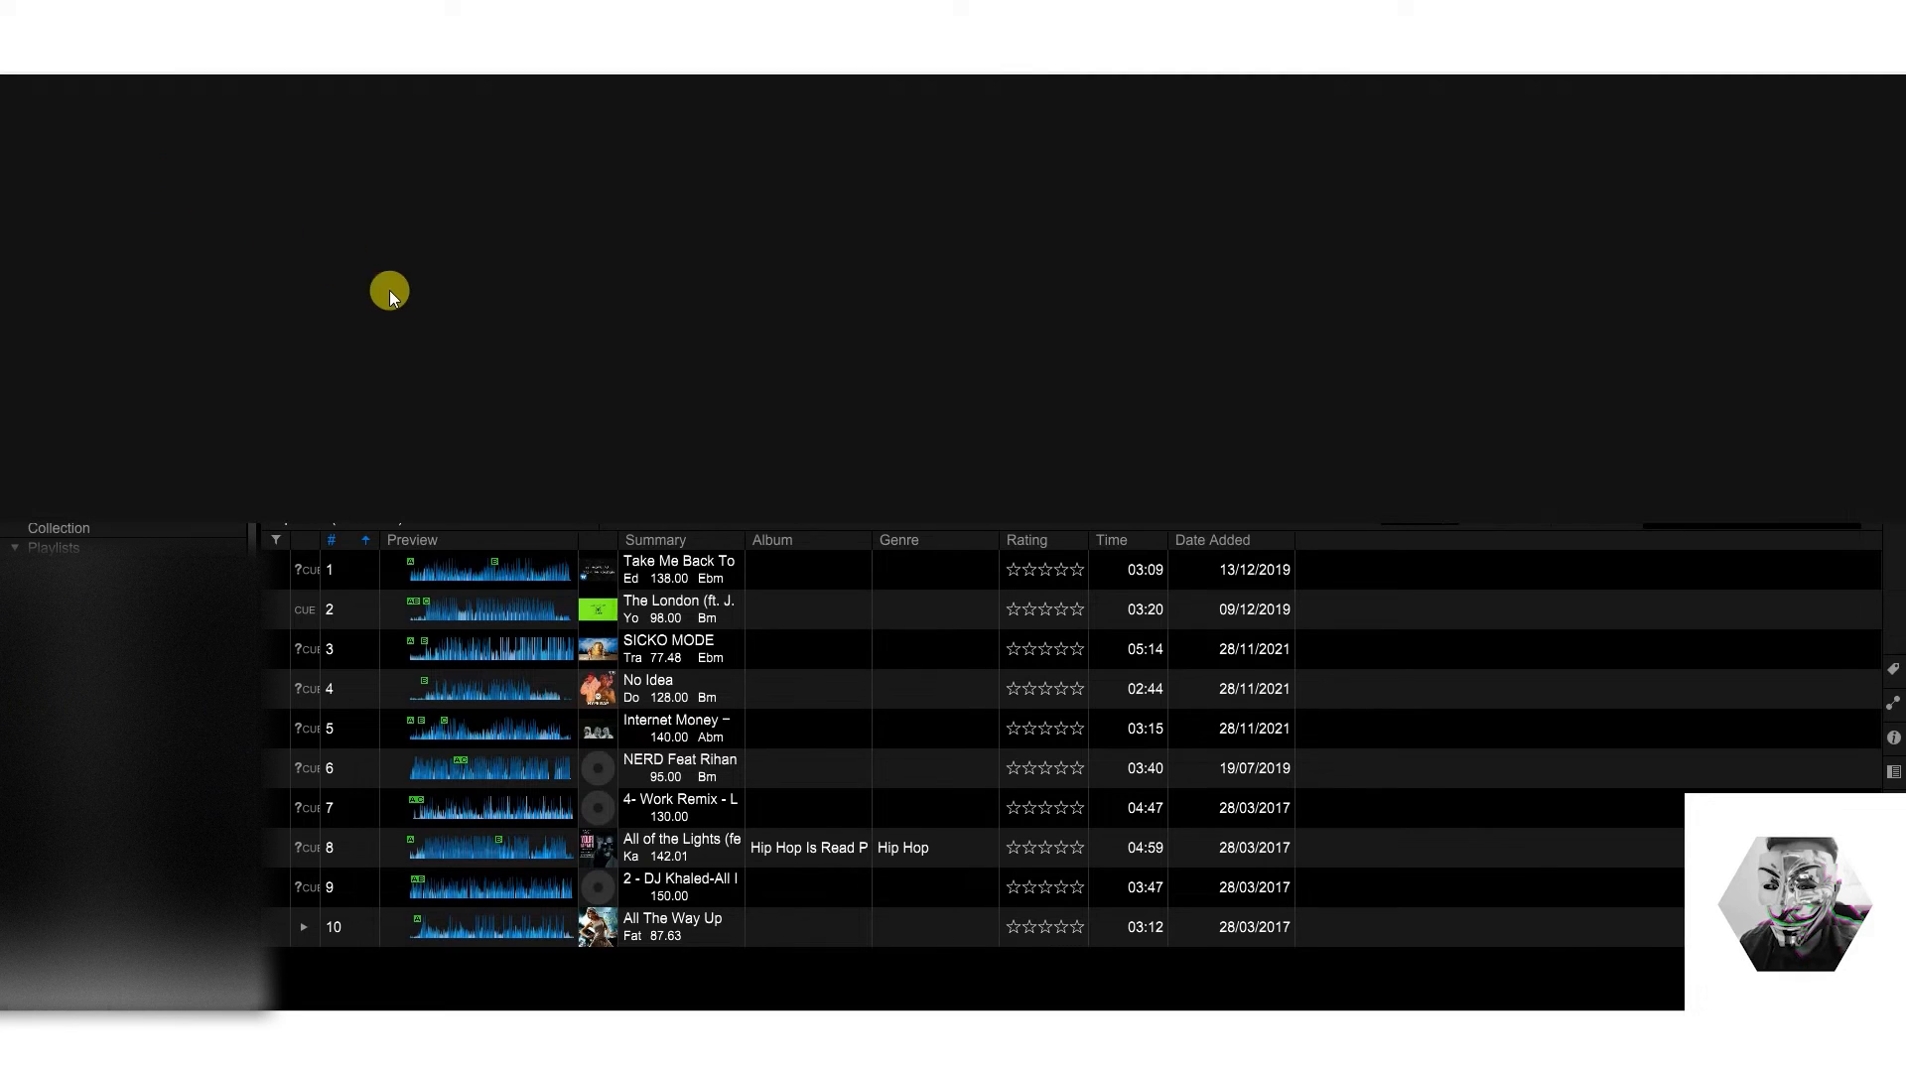
pyautogui.moveTo(399, 300)
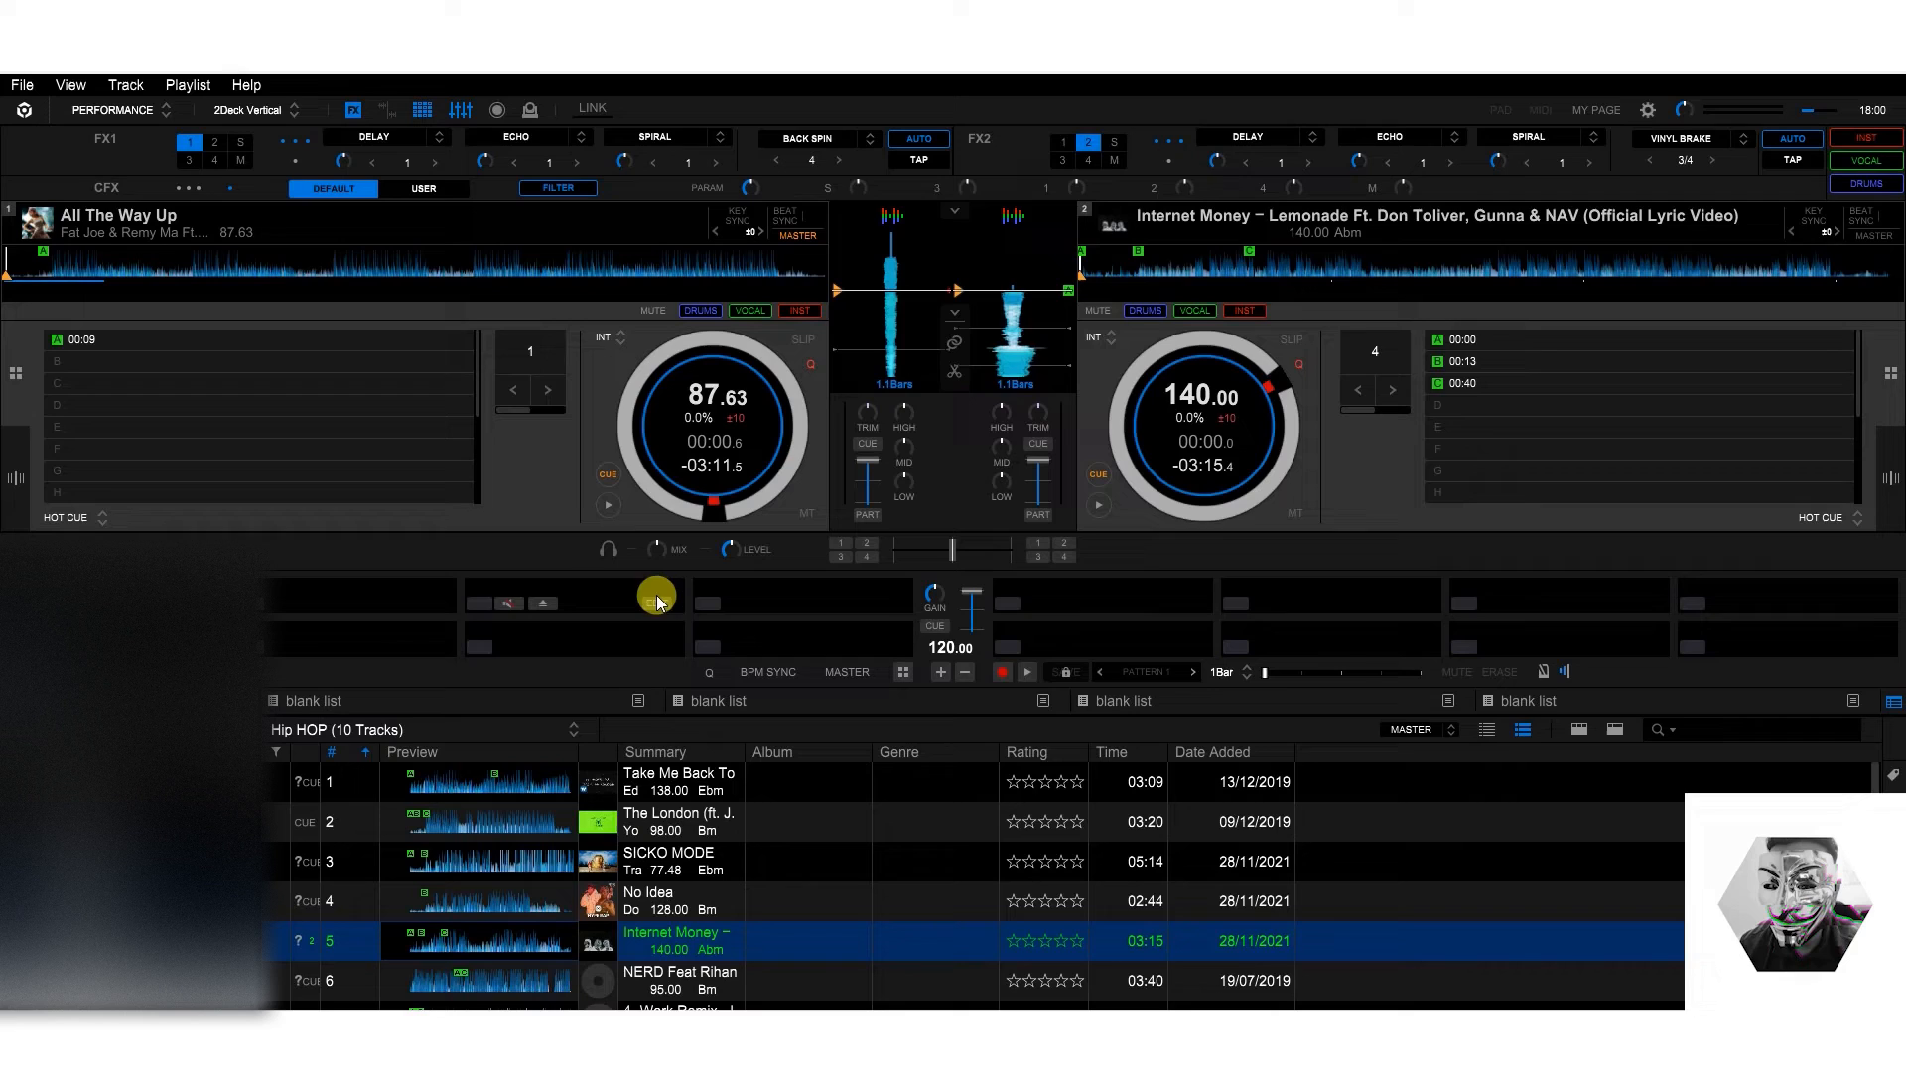
# Step: Show the File menu options in the two-deck Performance layout
pyautogui.click(20, 83)
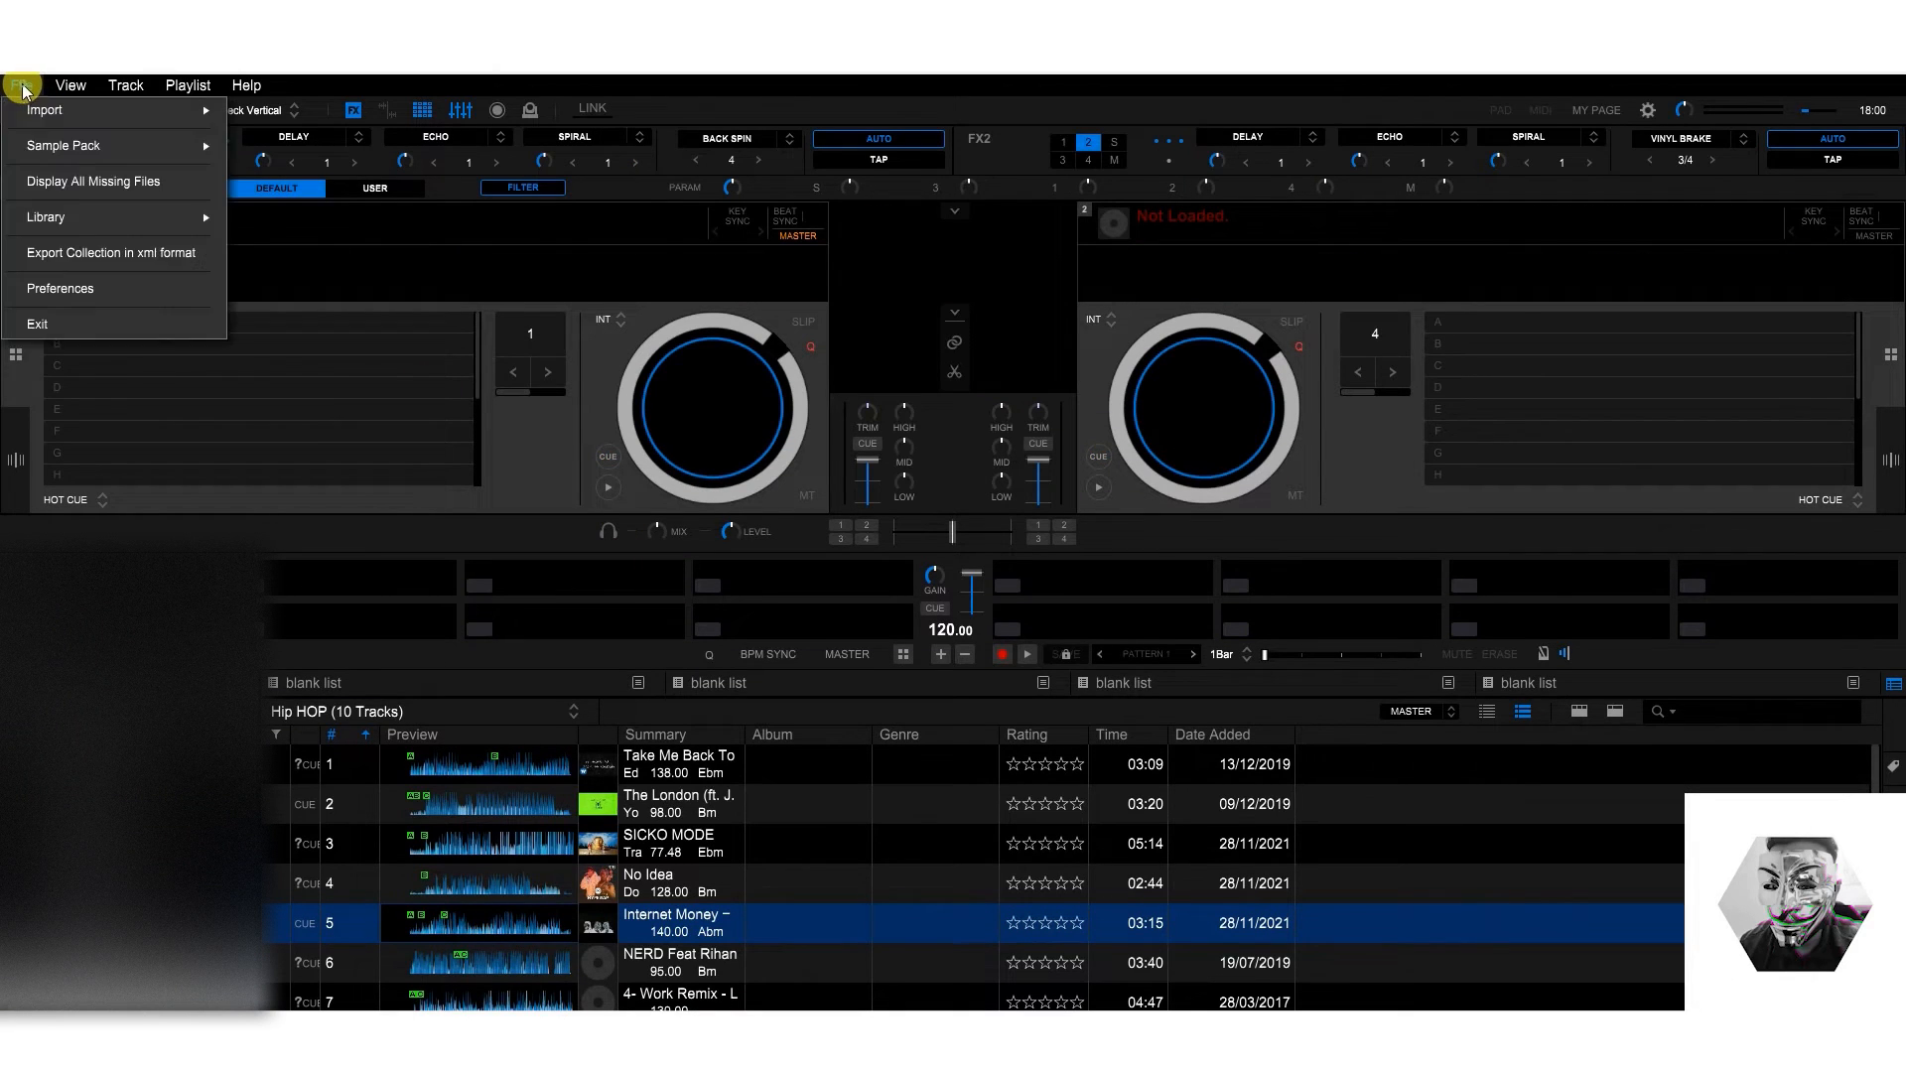
# Step: Enable the Track Separation function in Extensions preferences and return to the decks
pyautogui.click(60, 294)
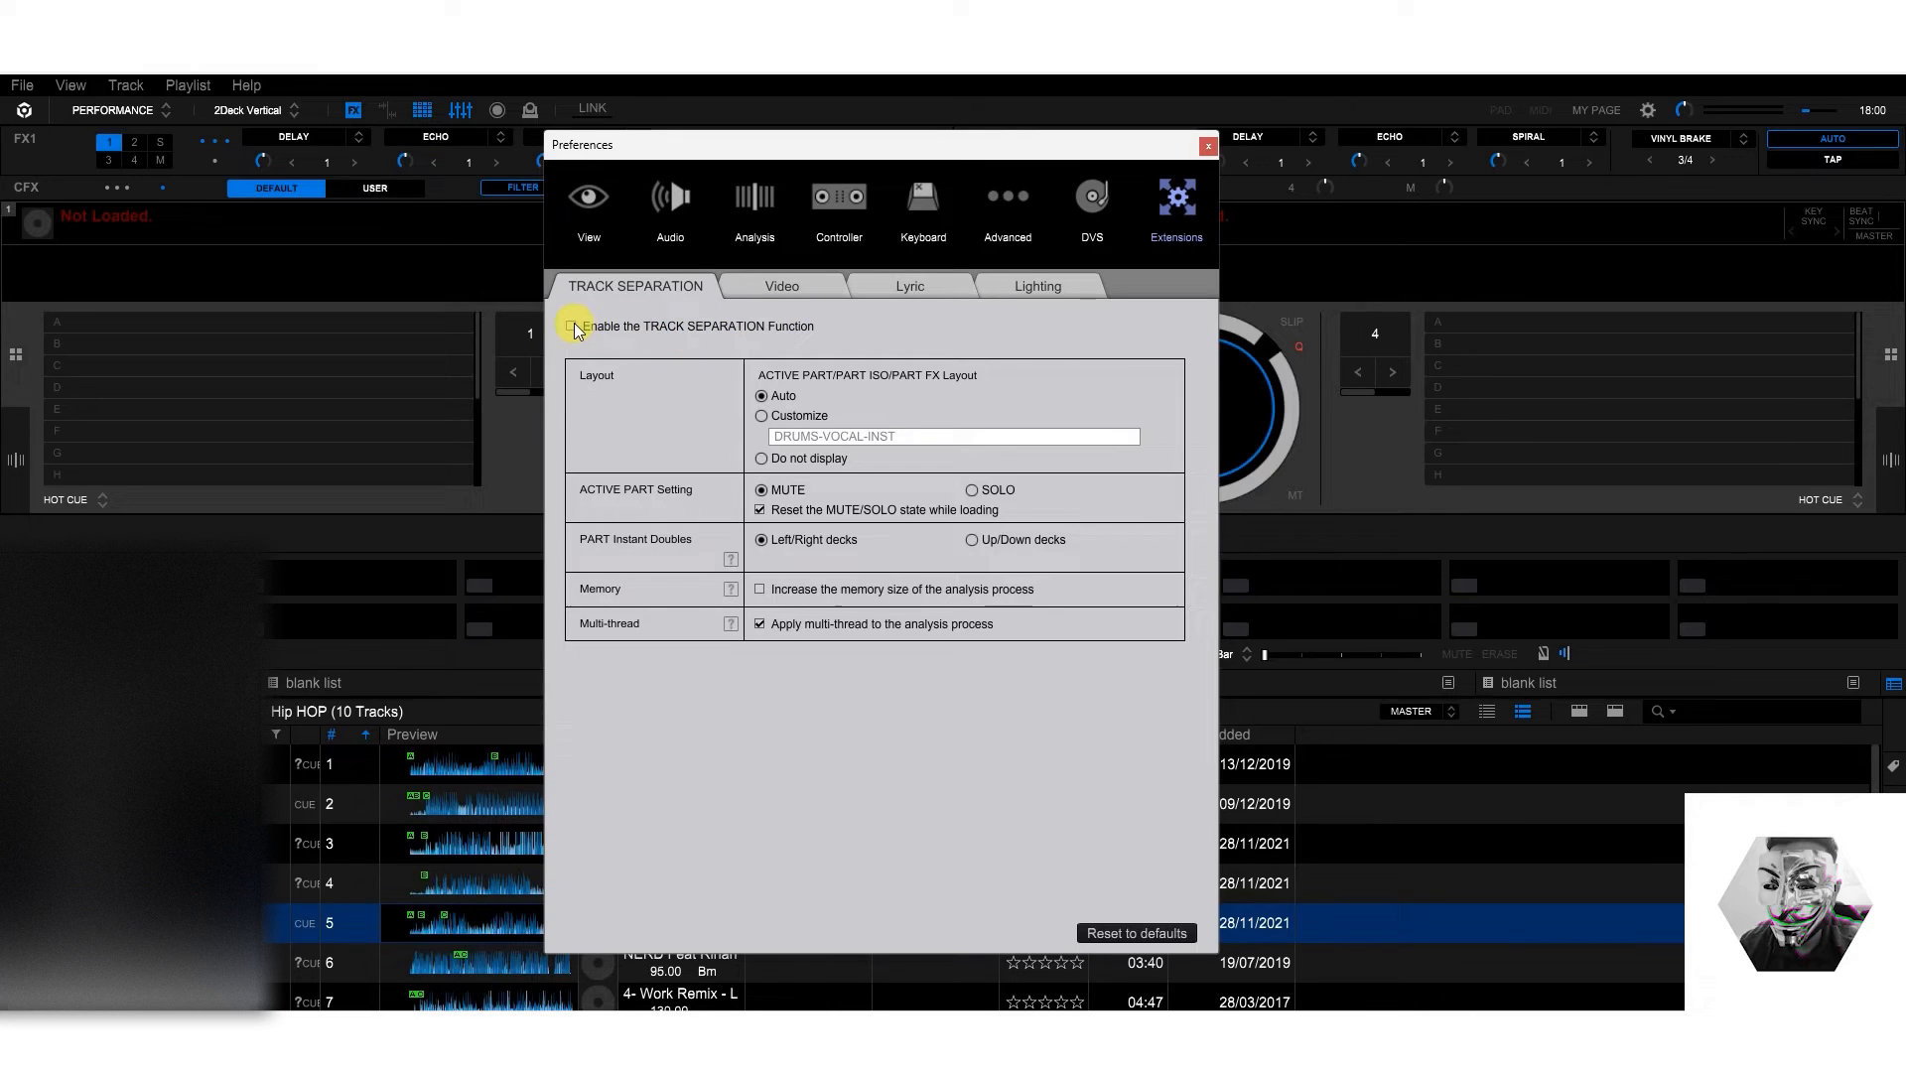
pyautogui.click(569, 325)
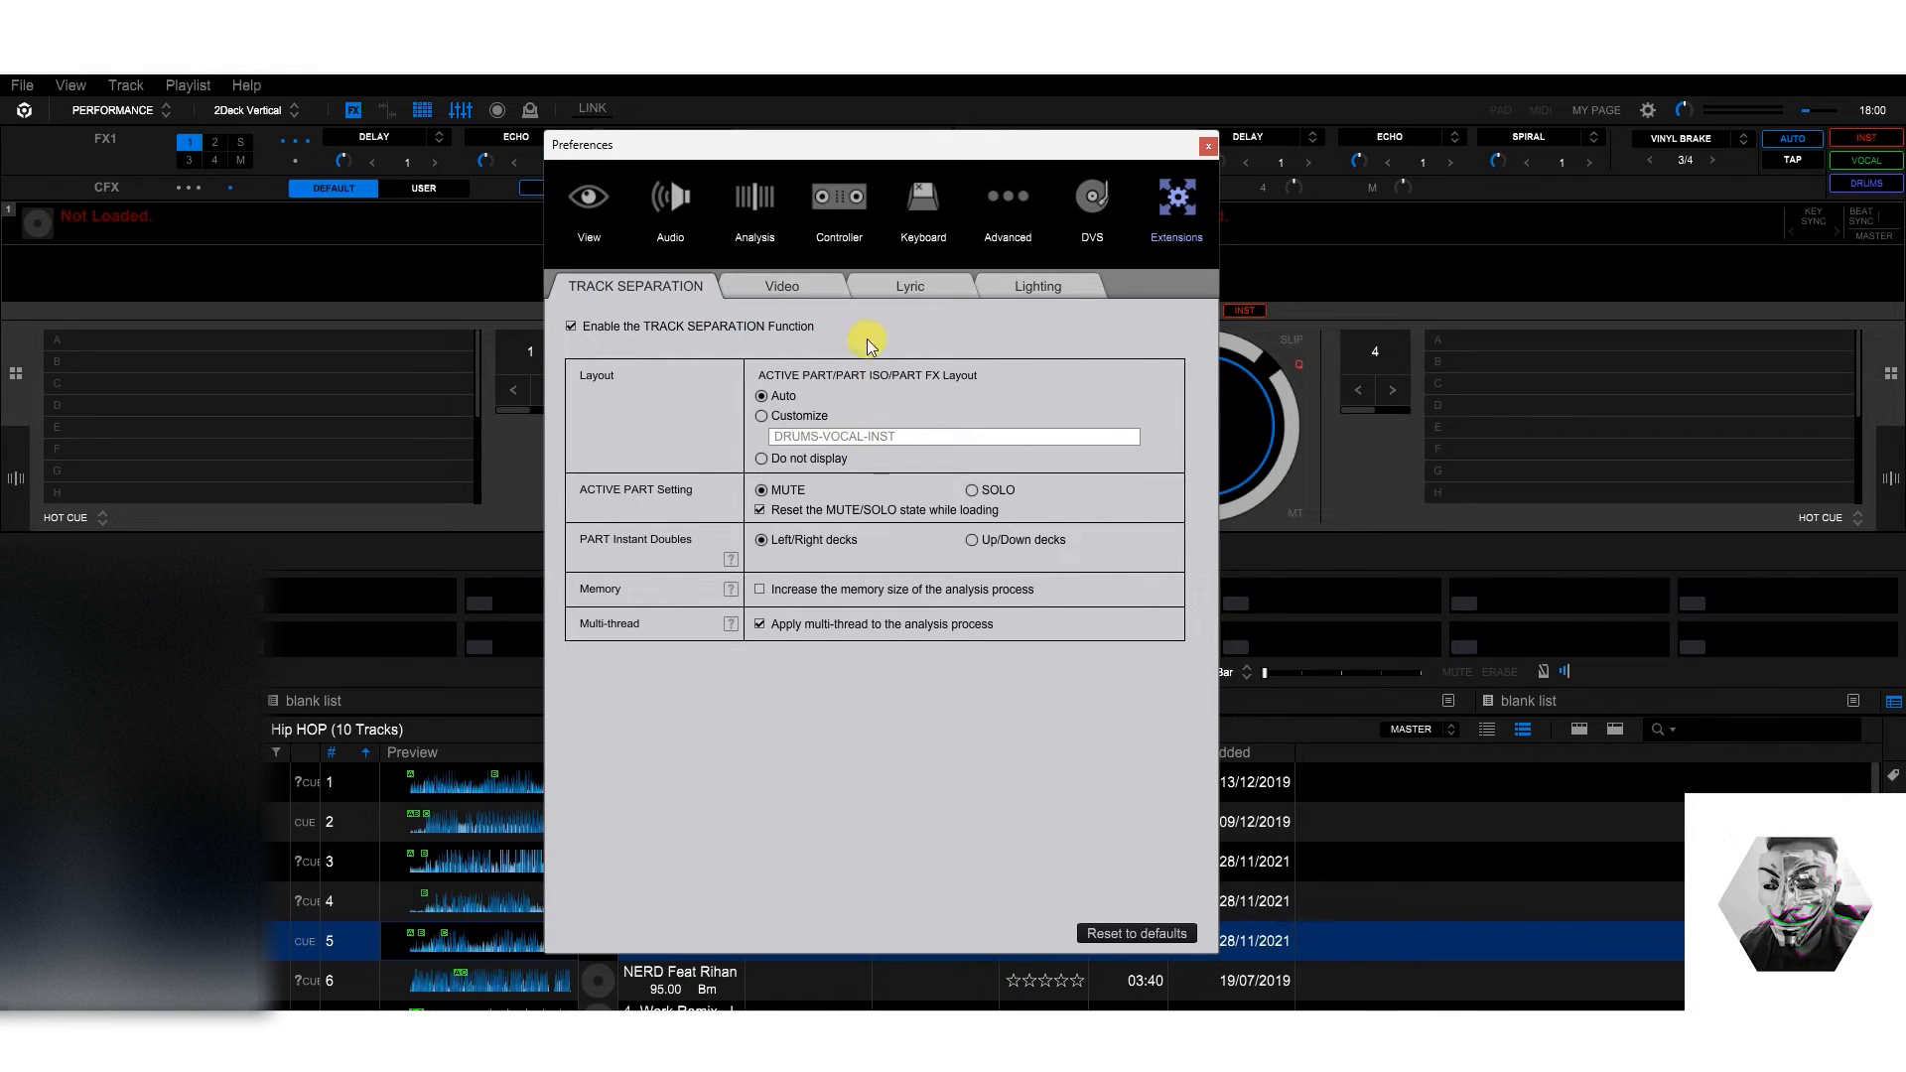
pyautogui.moveTo(1155, 560)
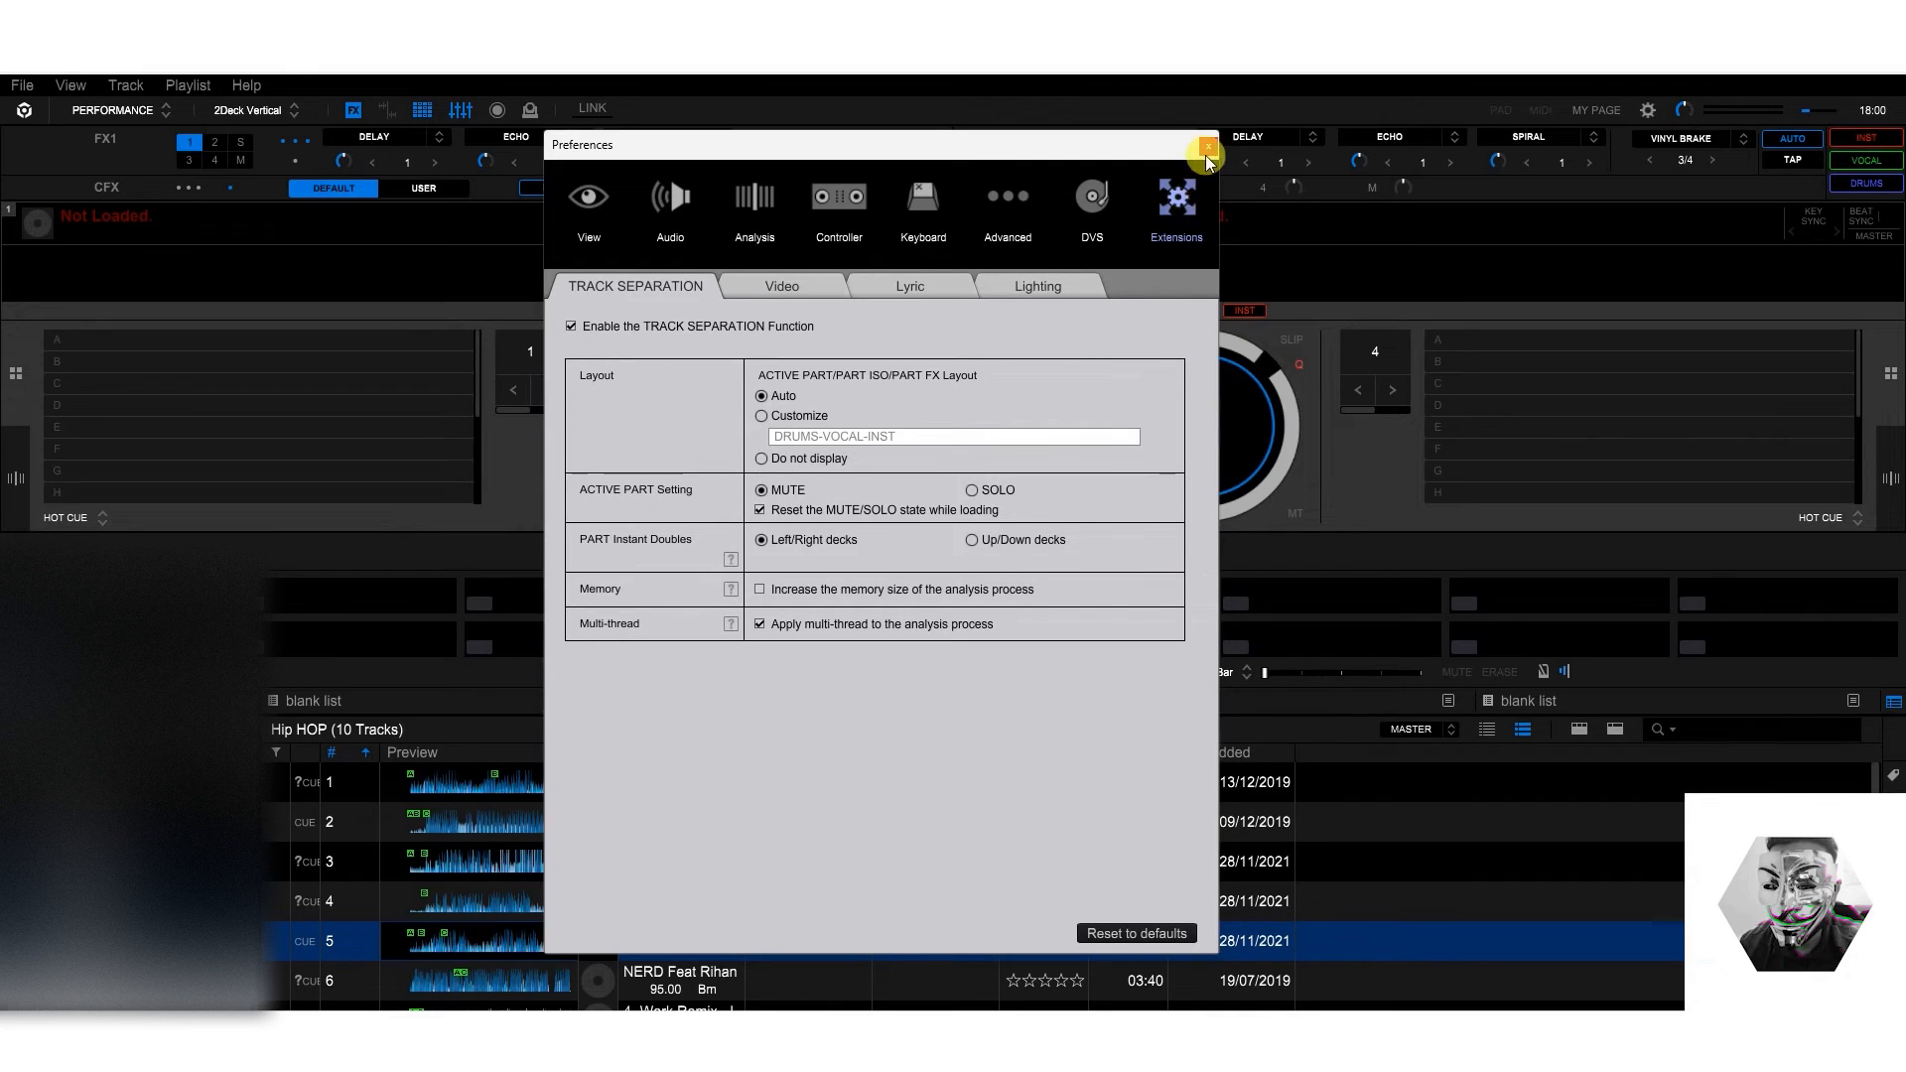
pyautogui.click(1205, 155)
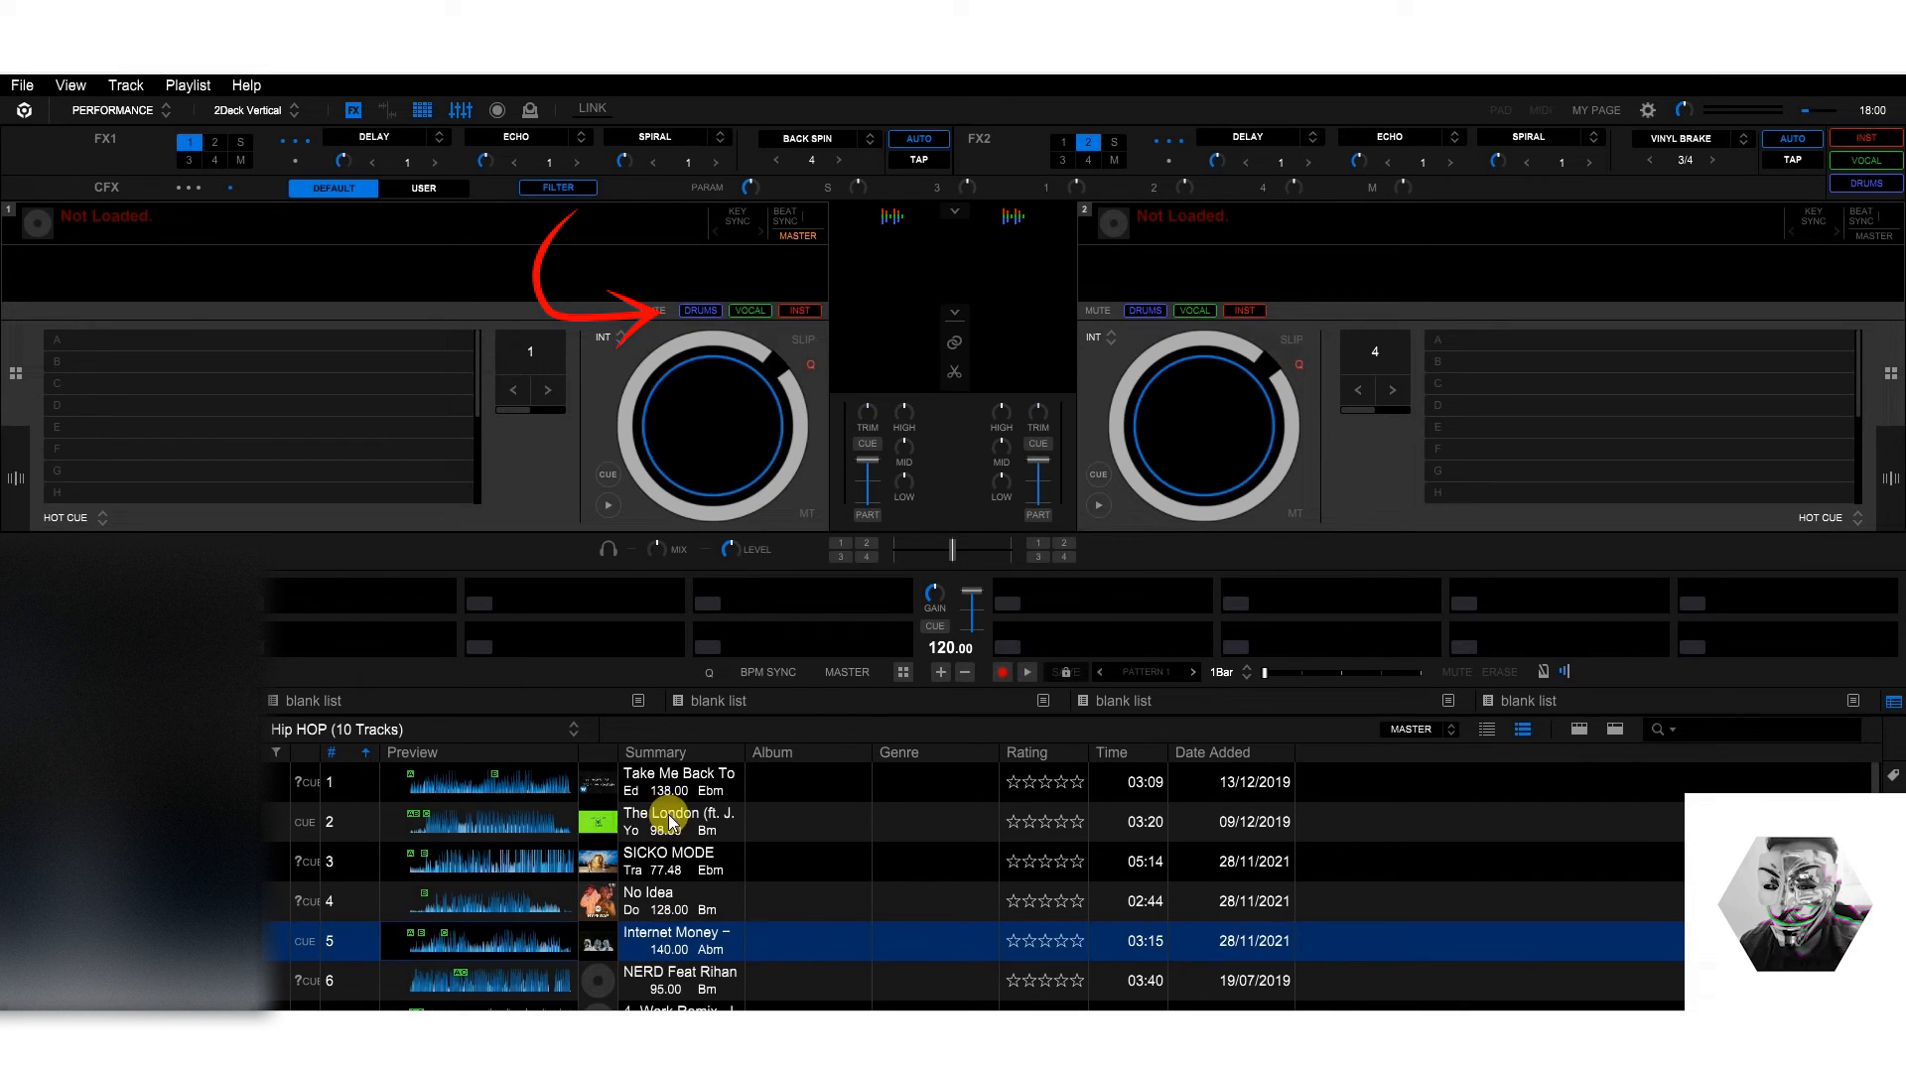
# Step: Load The London on deck 1, play it, and mute its DRUMS and INST parts
pyautogui.doubleClick(679, 821)
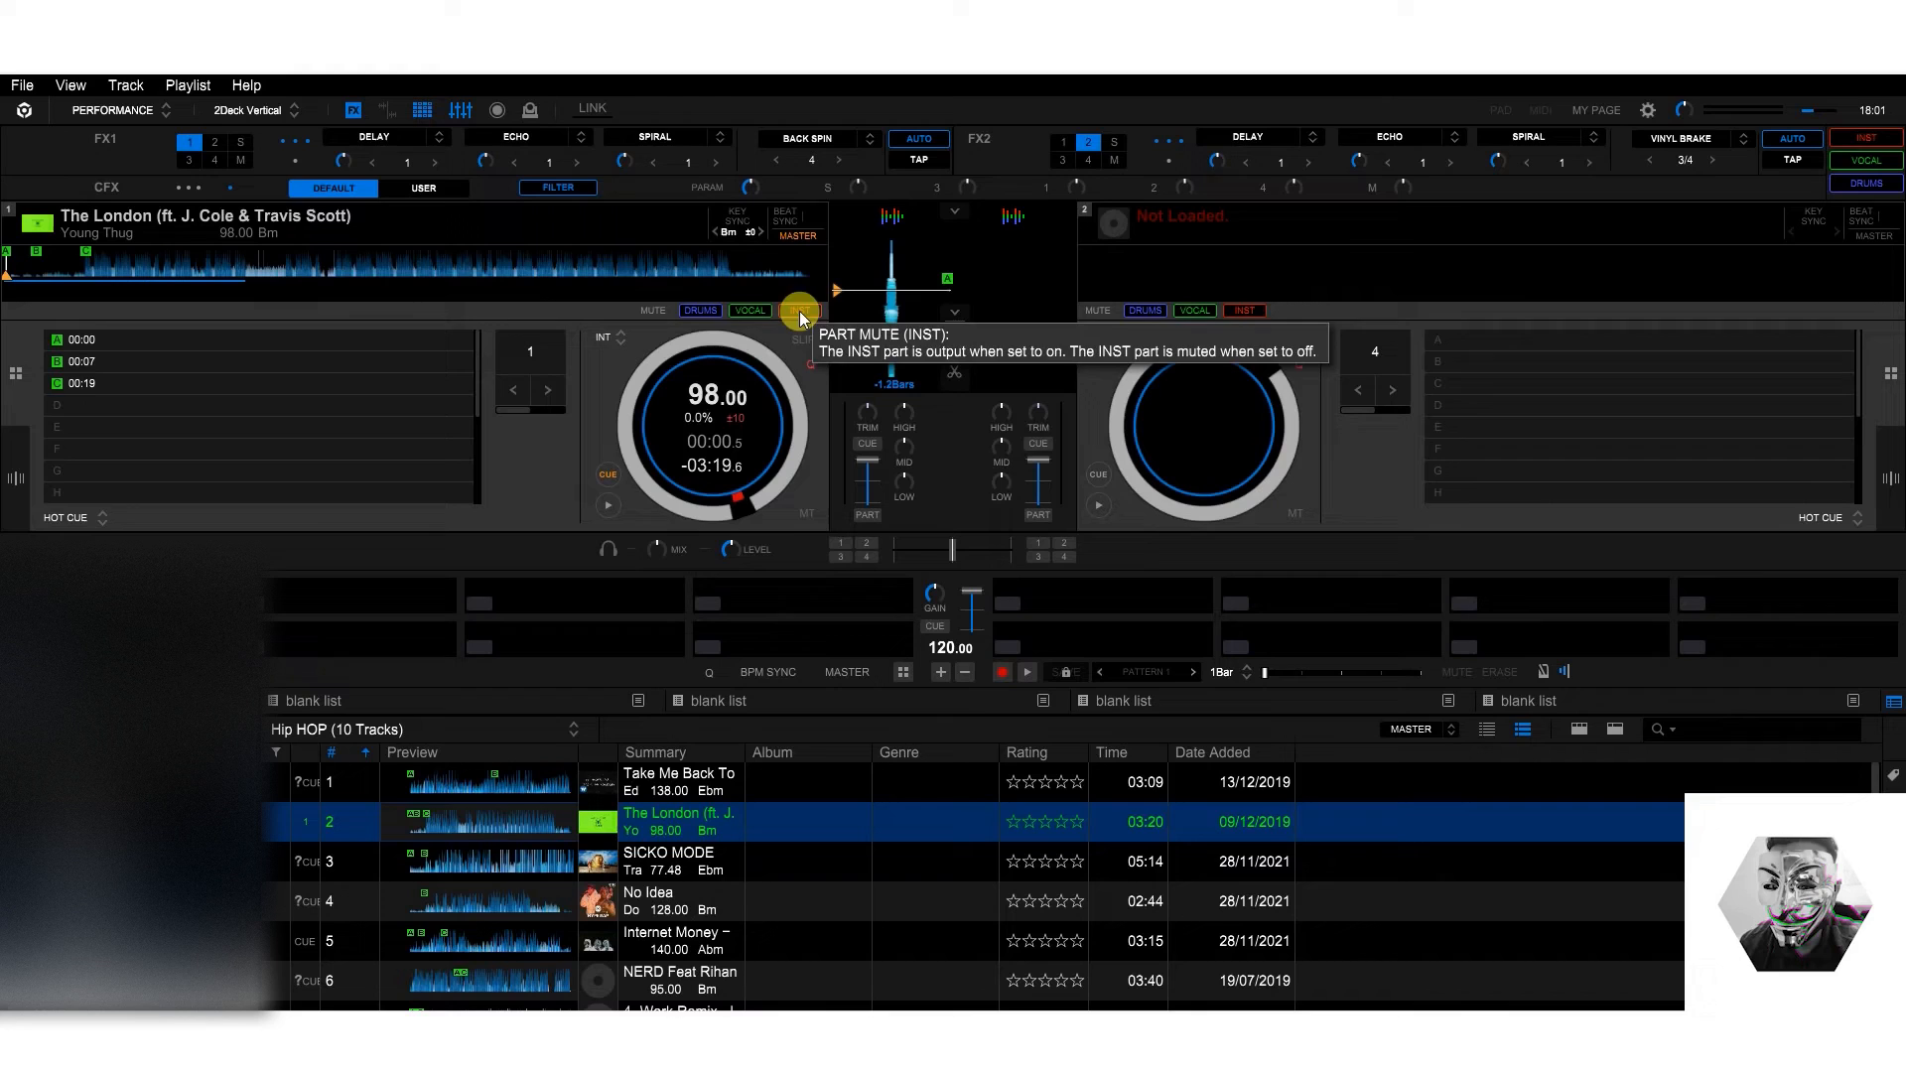
pyautogui.moveTo(687, 314)
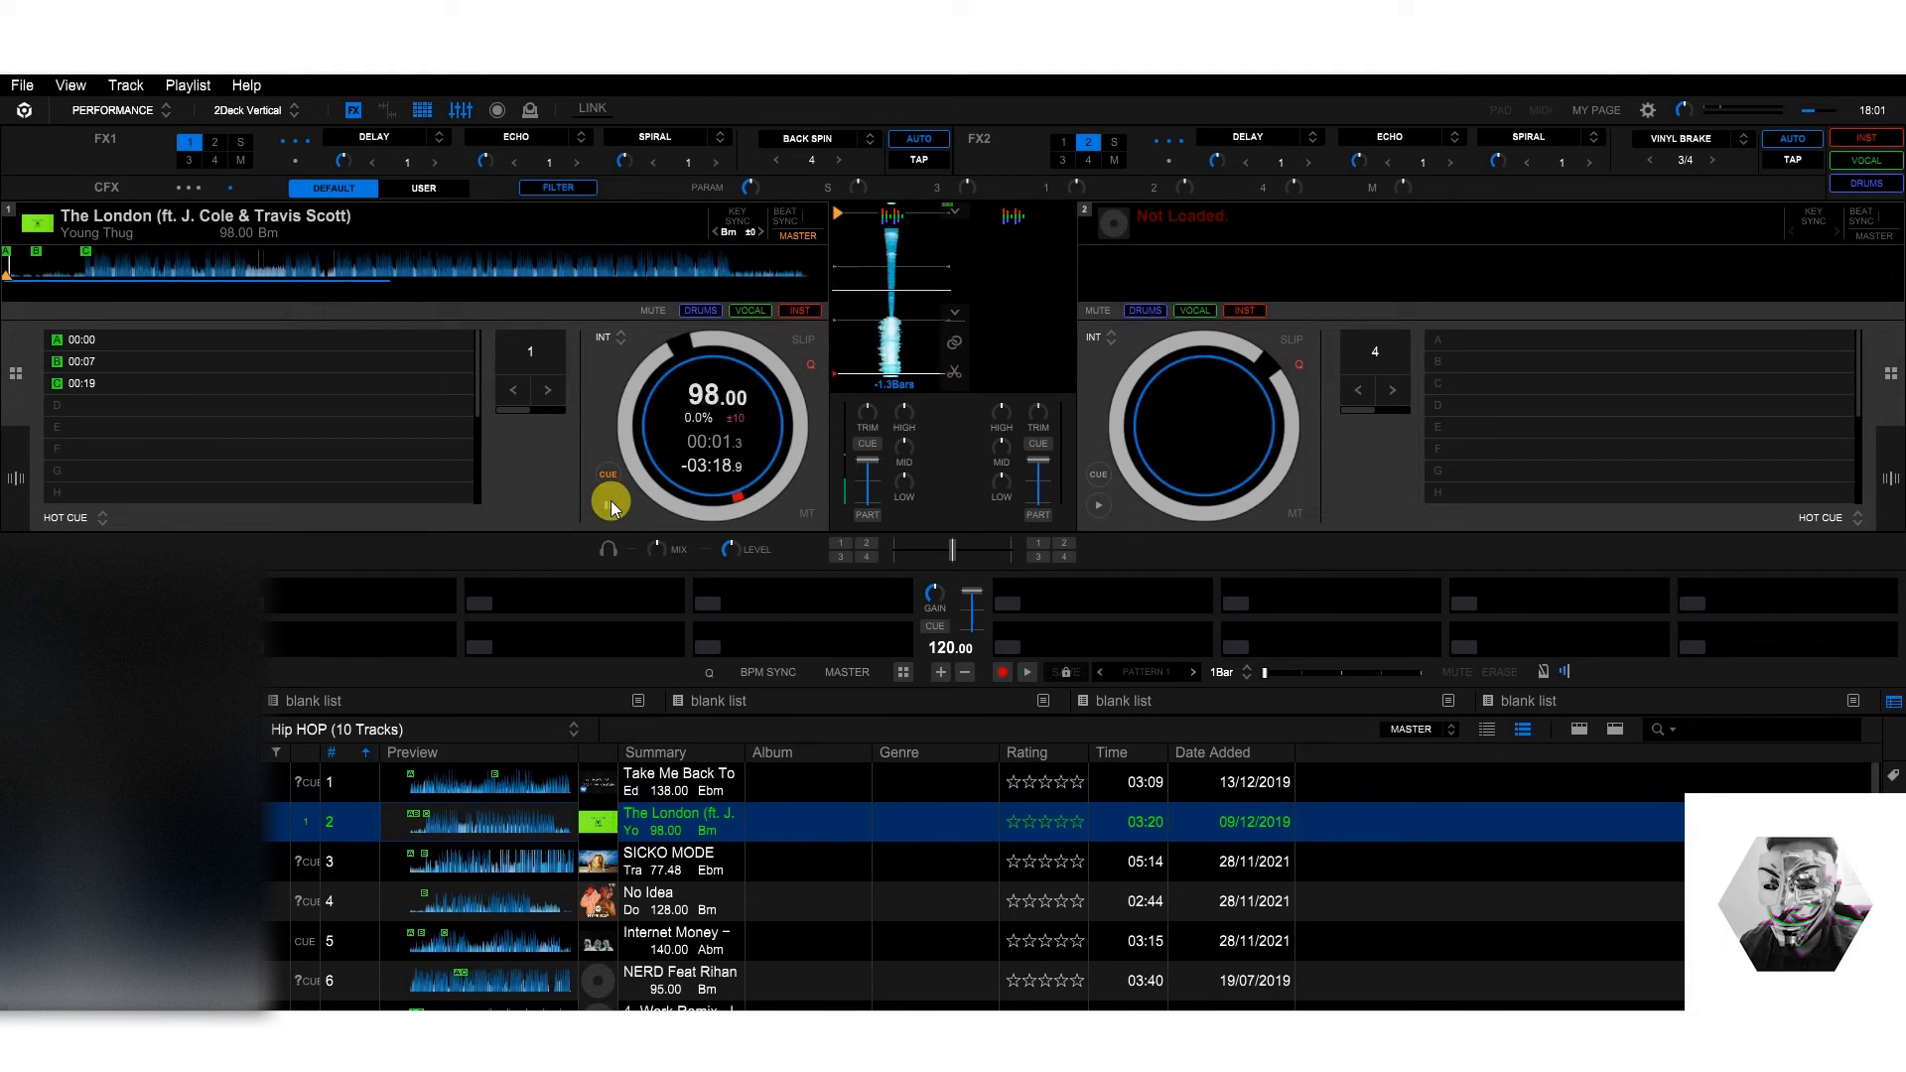
pyautogui.moveTo(607, 502)
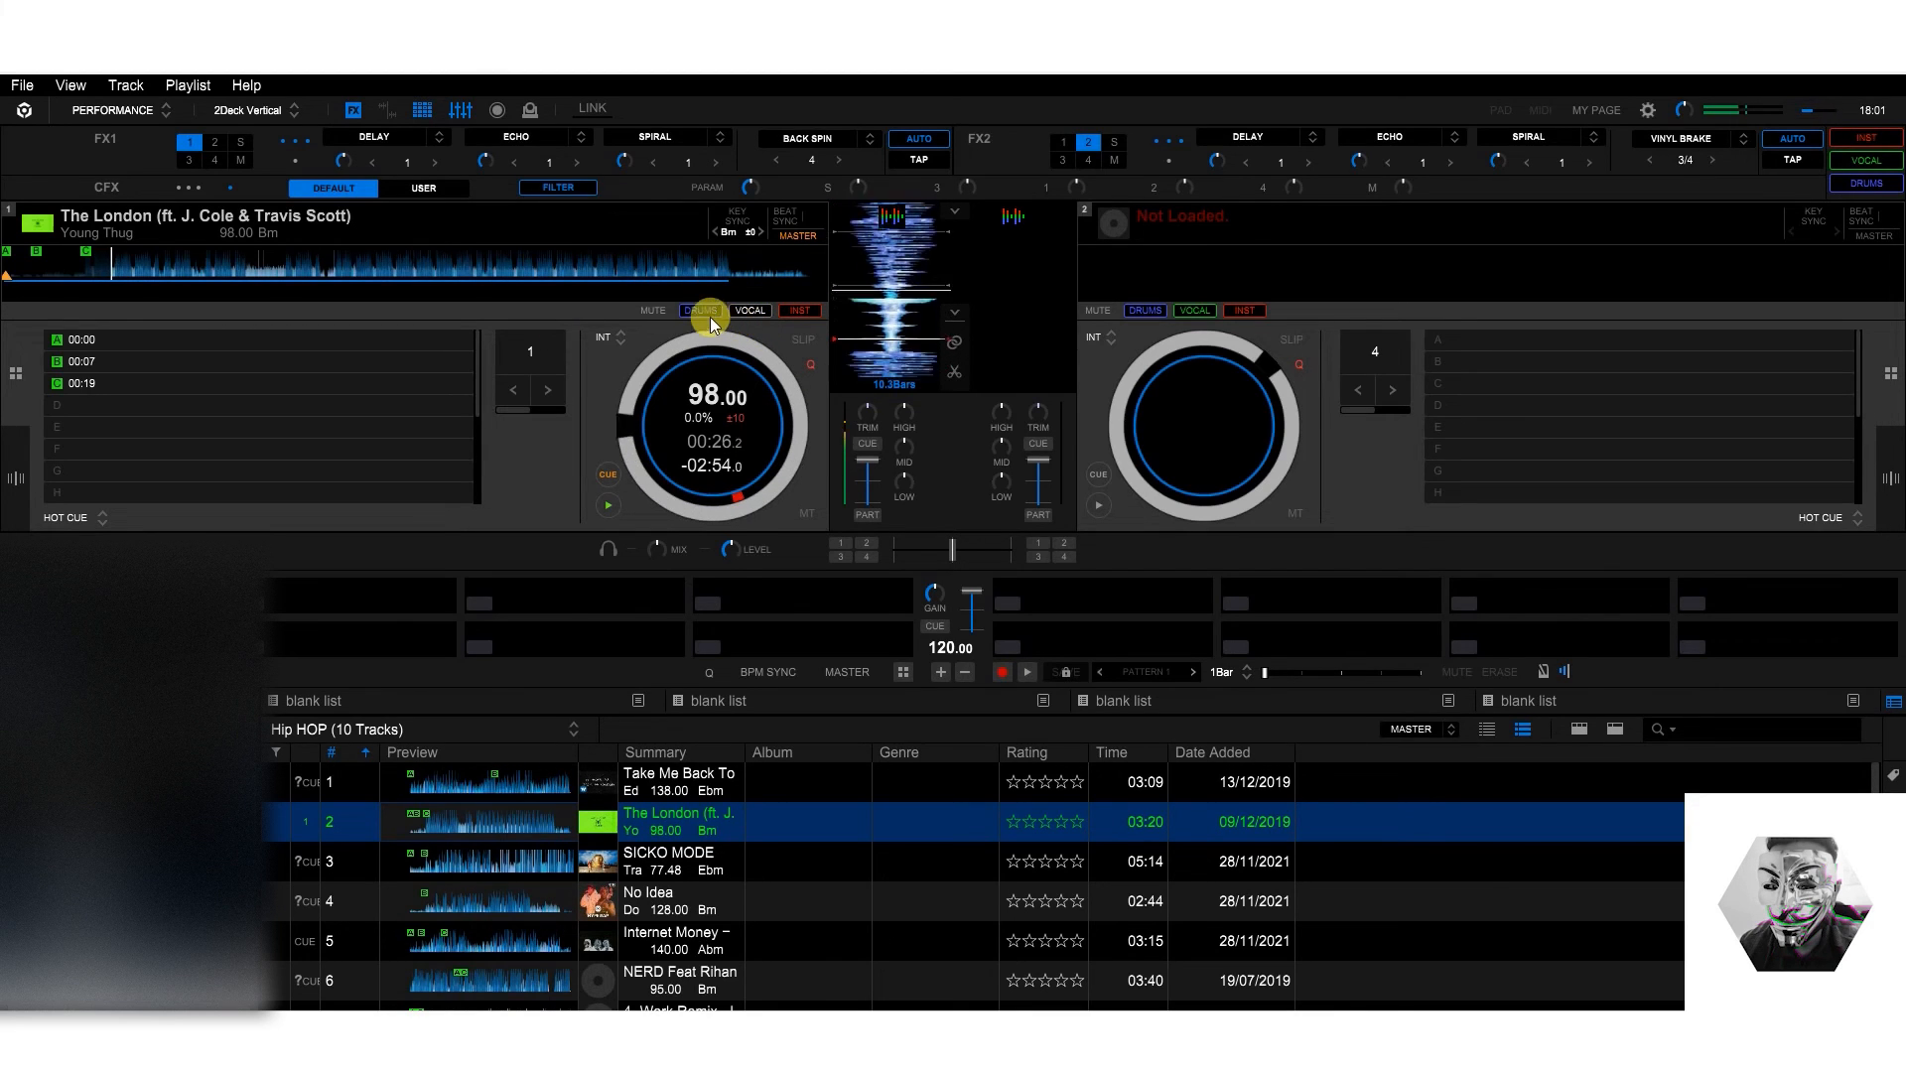
pyautogui.click(701, 310)
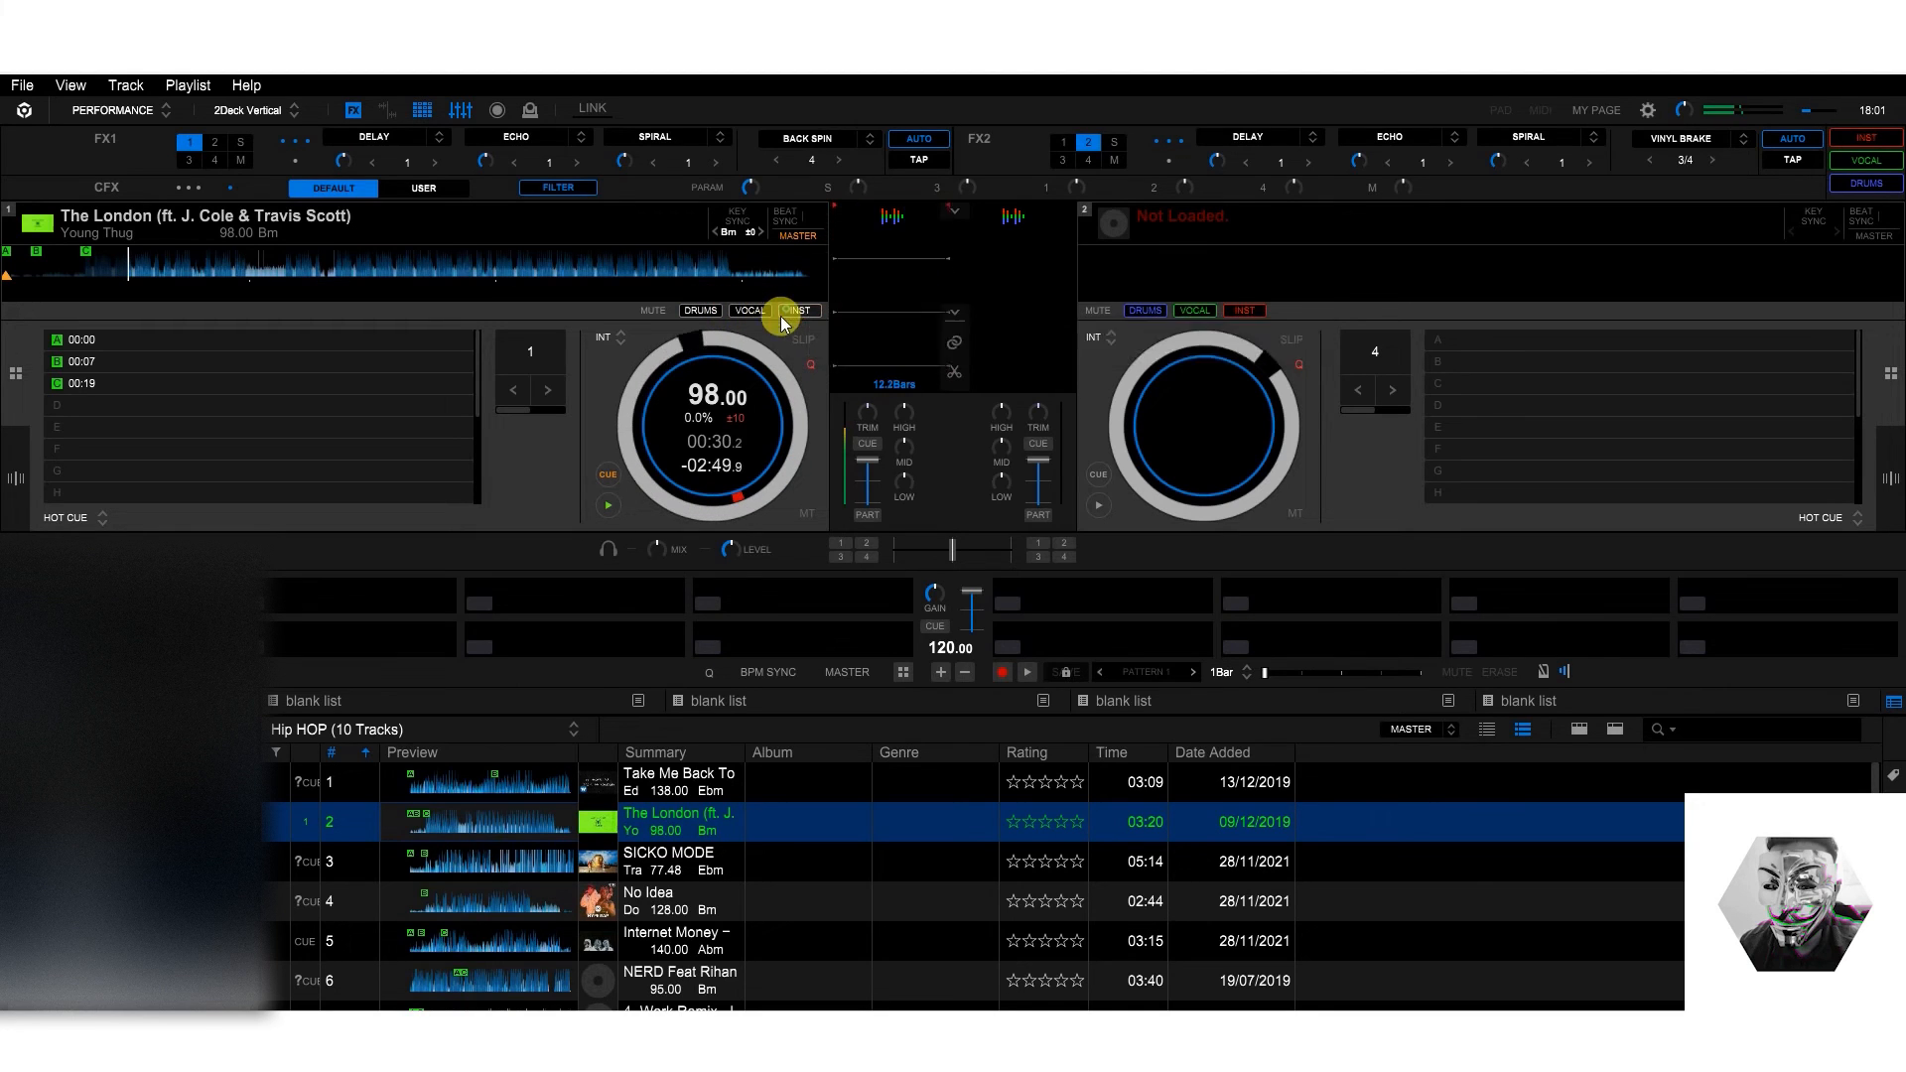
pyautogui.click(748, 311)
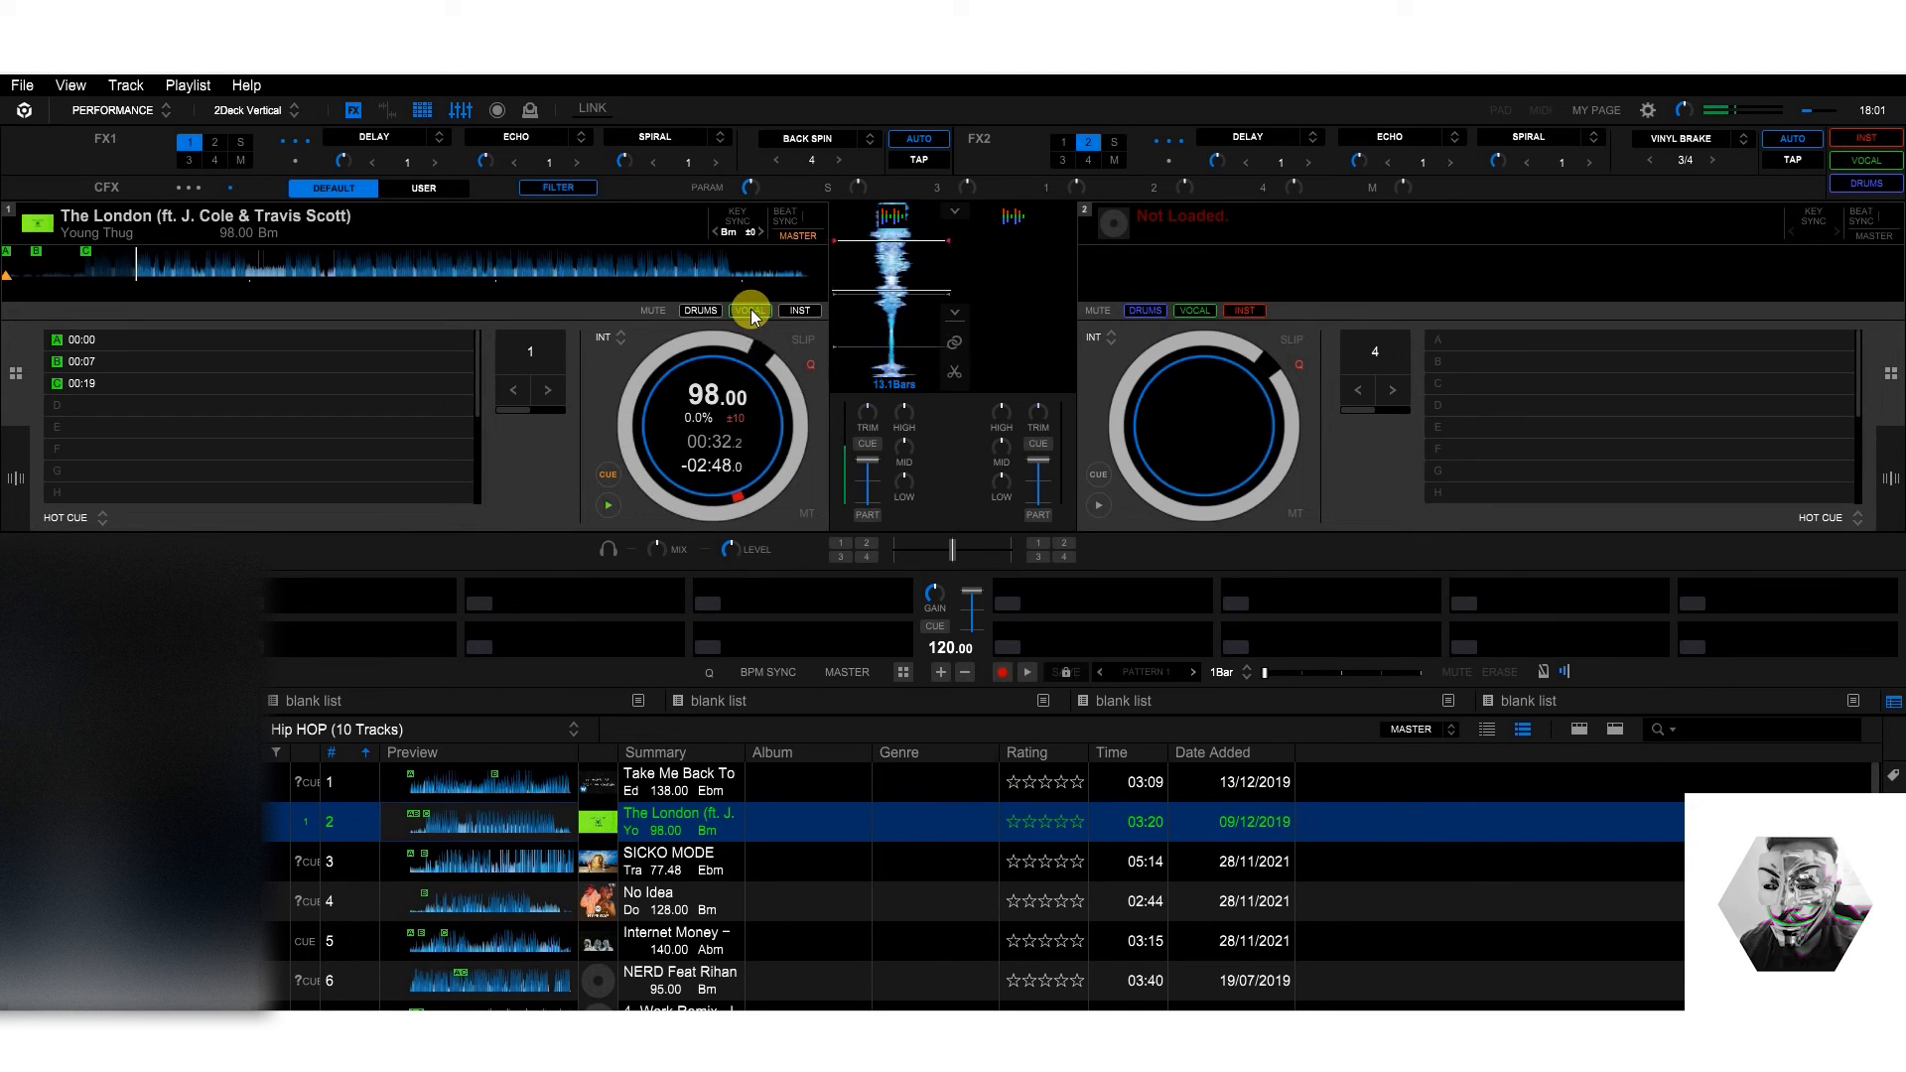
pyautogui.moveTo(748, 310)
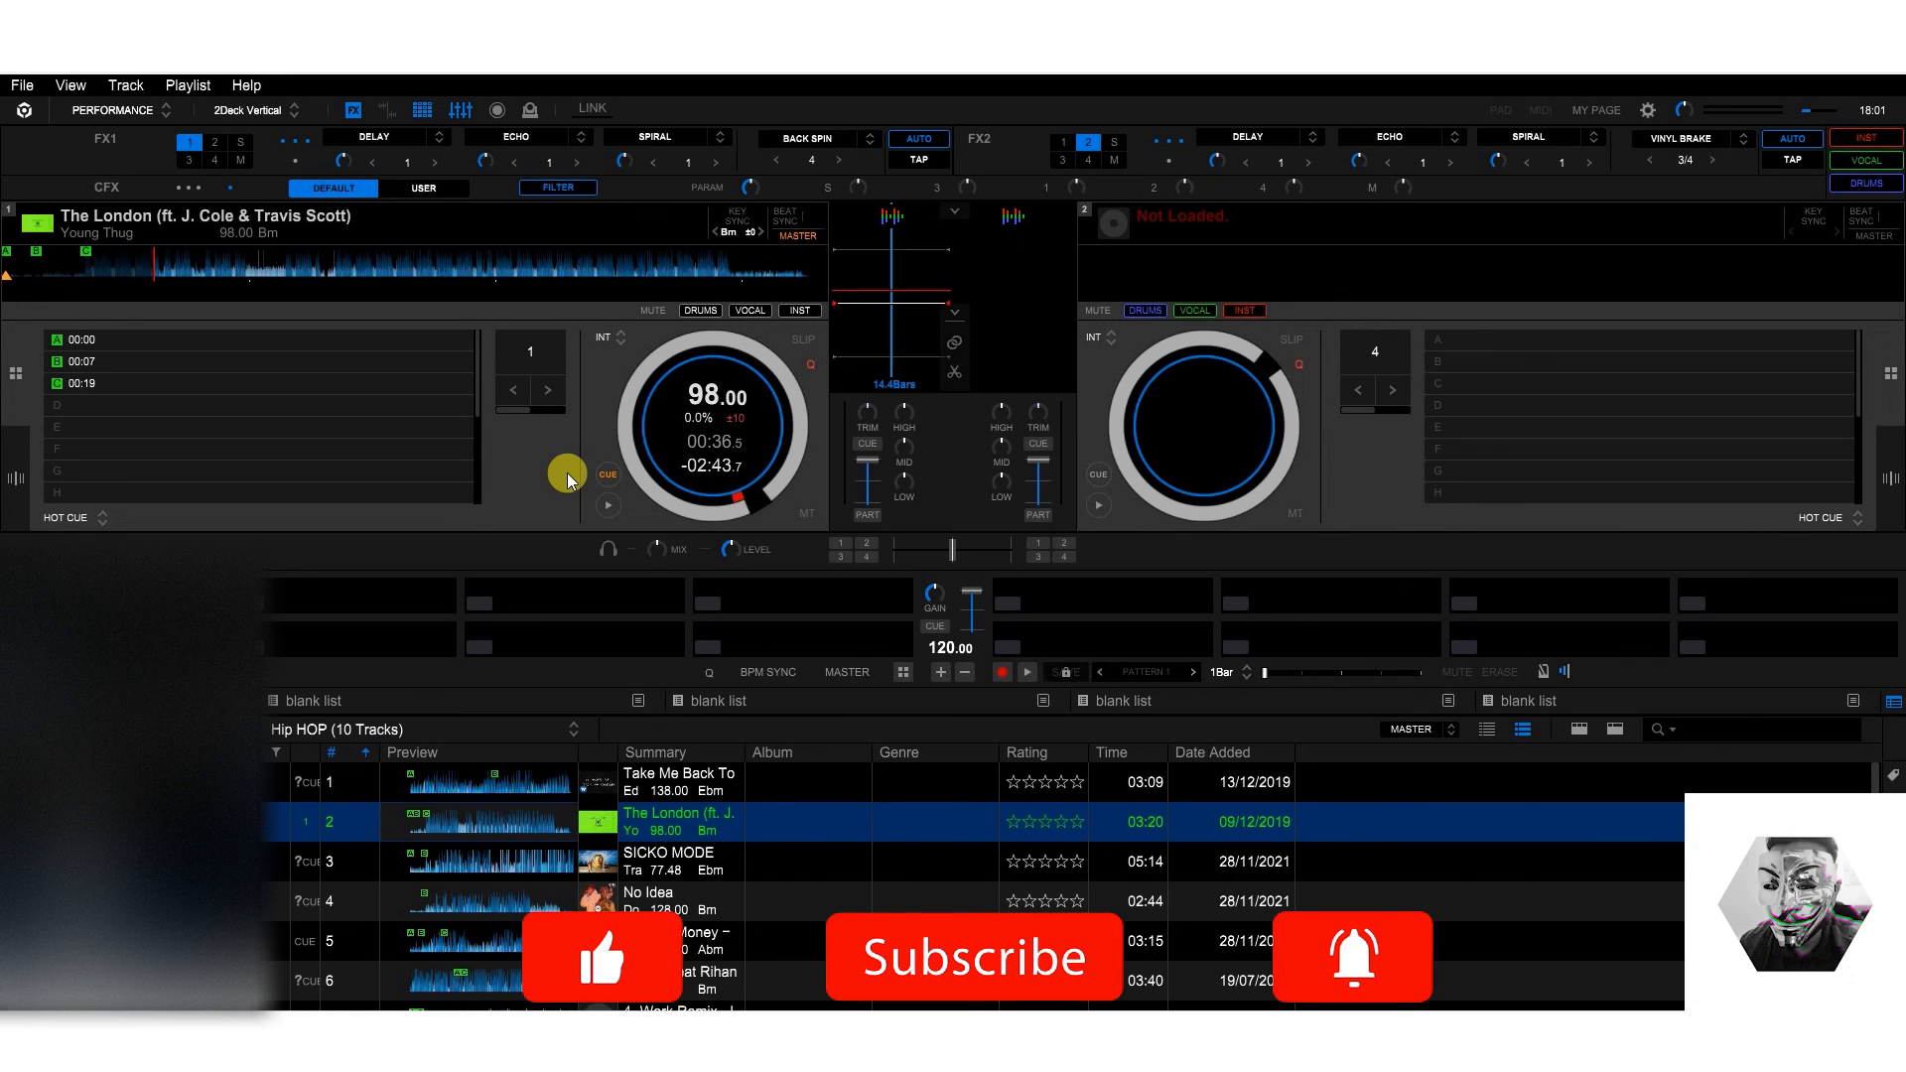
pyautogui.moveTo(911, 985)
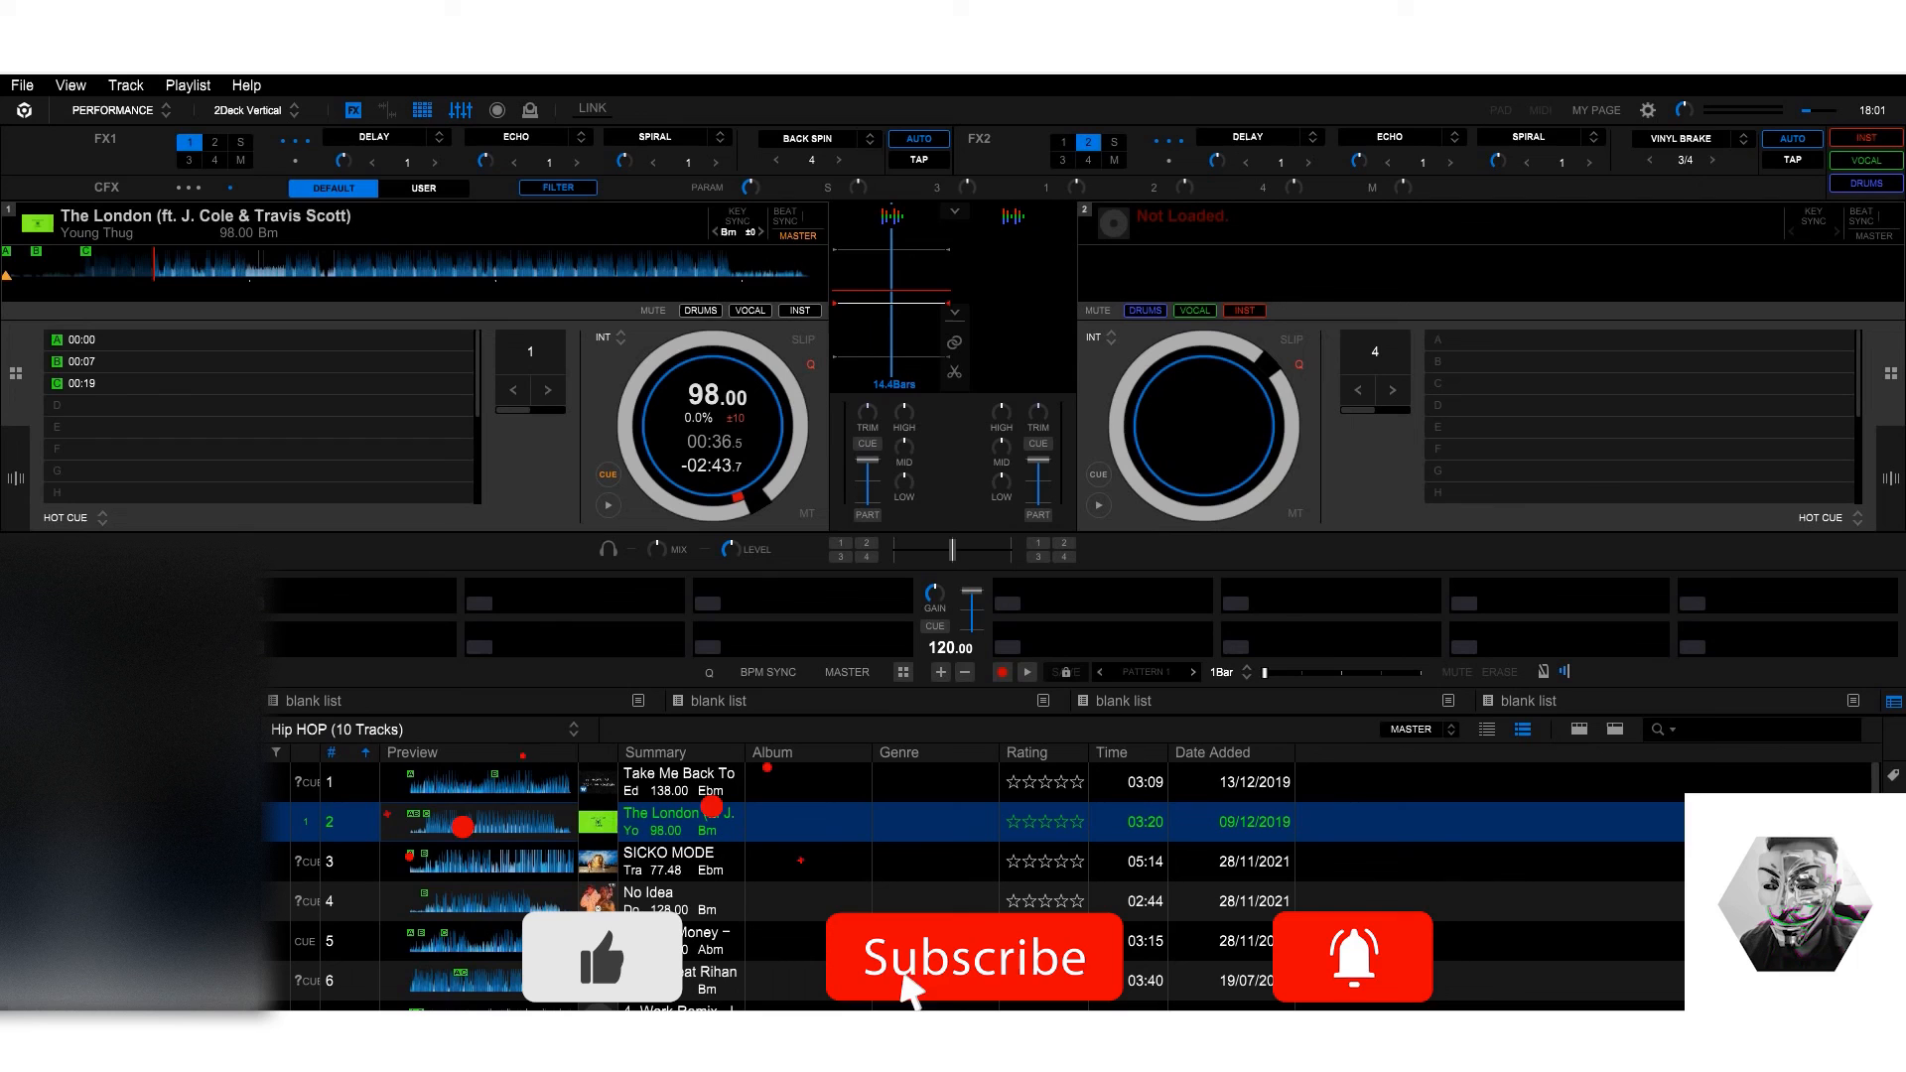